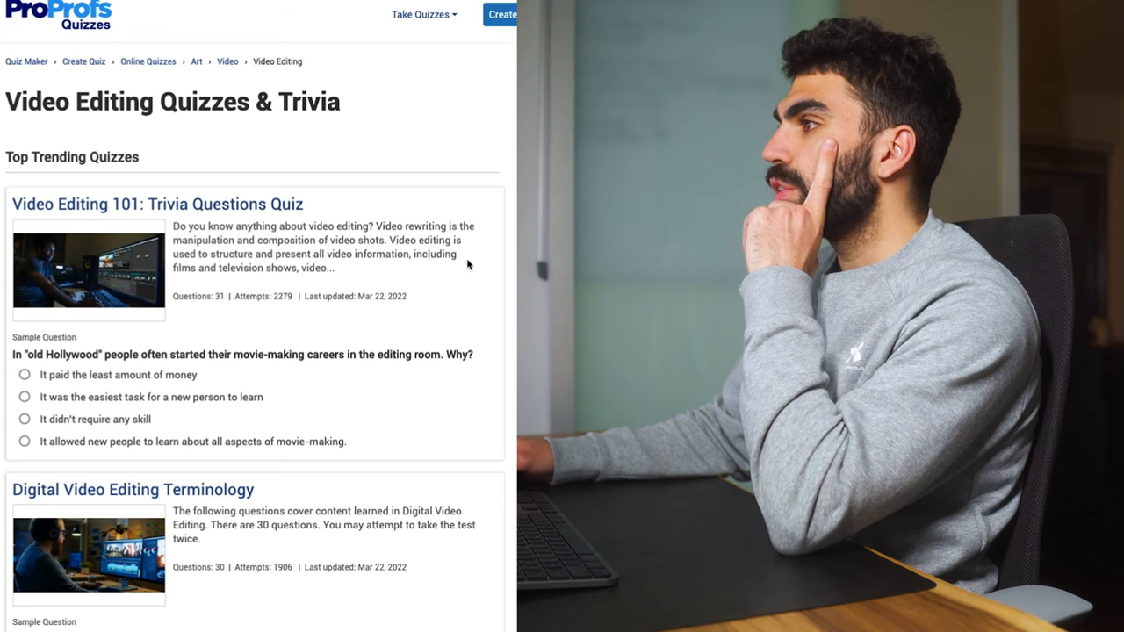
{"action": "mouse_move", "coordinate": [449, 228]}
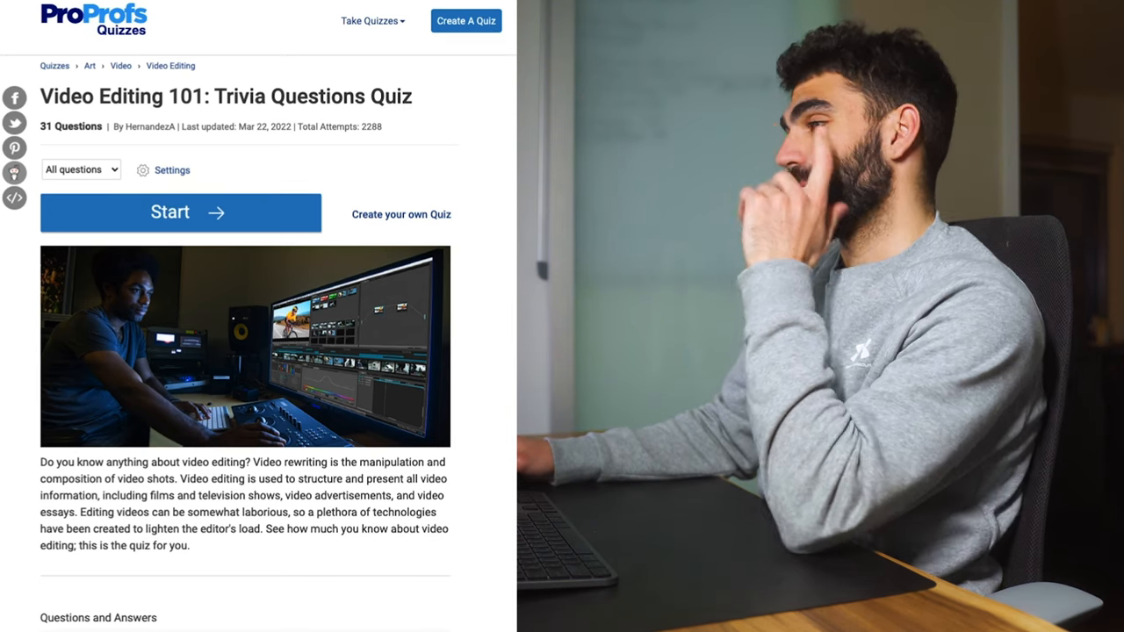
Start the quiz and answer all aspects of movie-making, then False for camera work and Editing for the center.
{"action": "scroll", "scroll_direction": "down", "scroll_amount": 3}
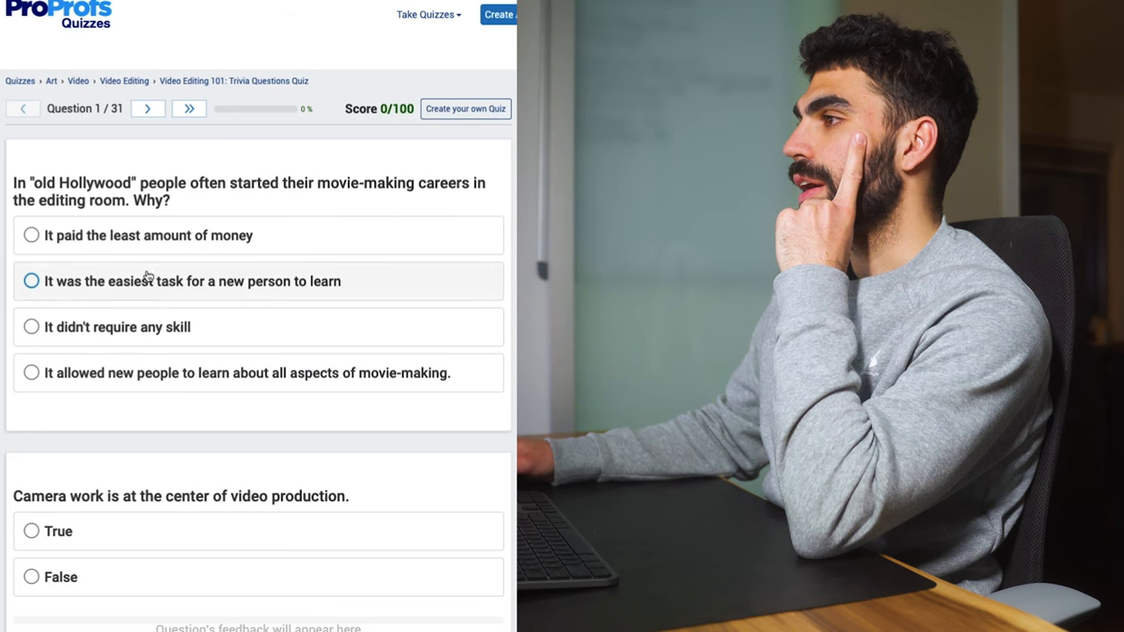
{"action": "mouse_move", "coordinate": [442, 291]}
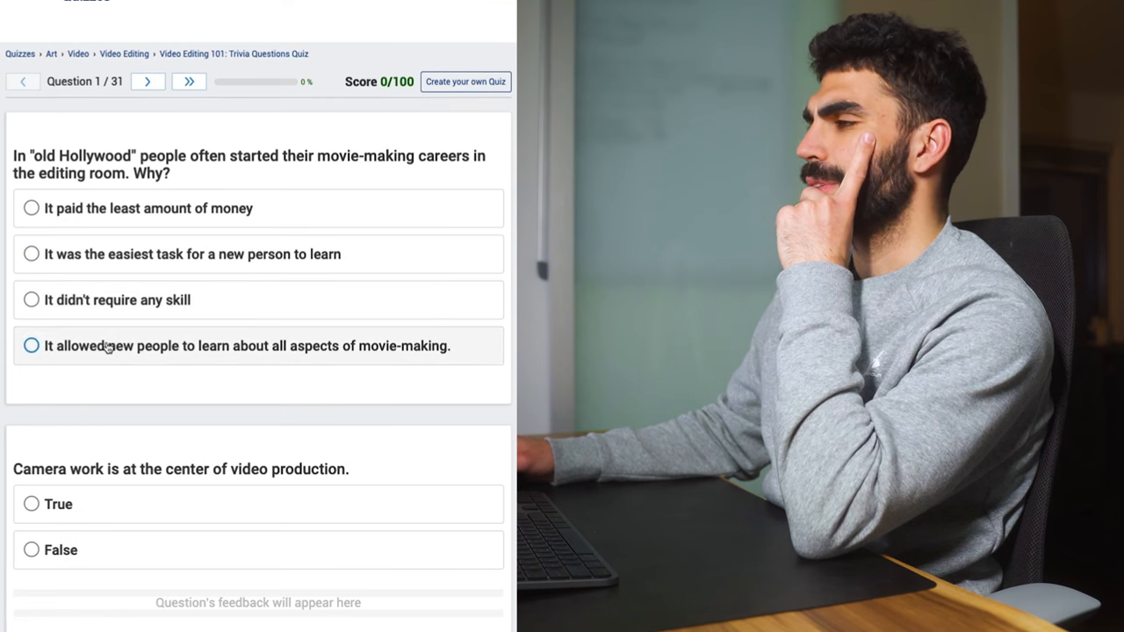
{"action": "left_click", "coordinate": [32, 344]}
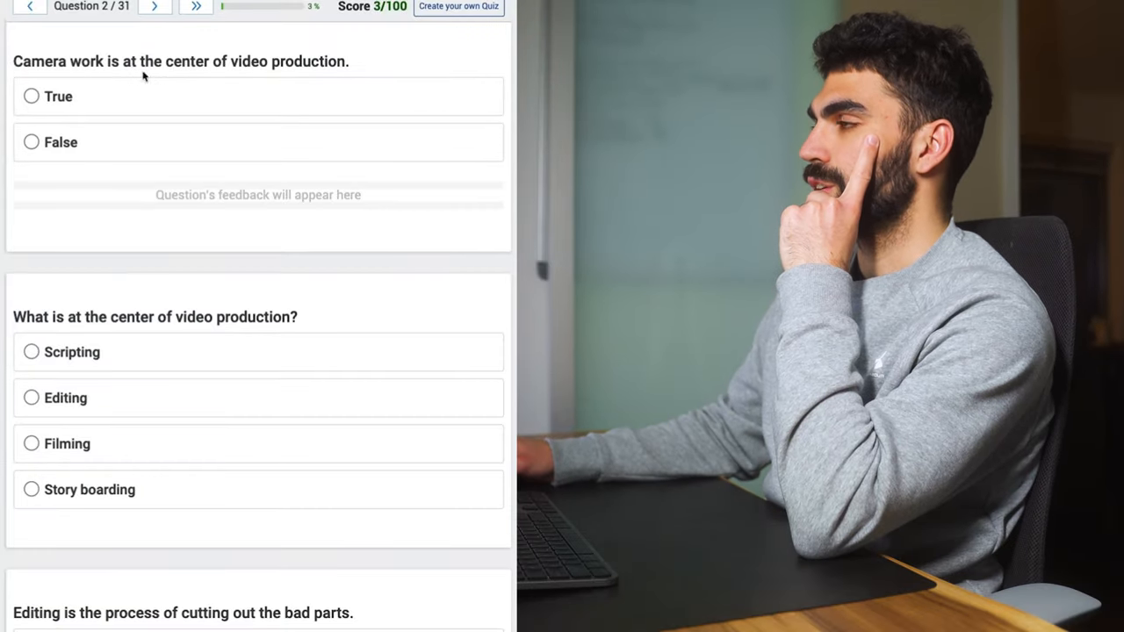
{"action": "left_click", "coordinate": [60, 143]}
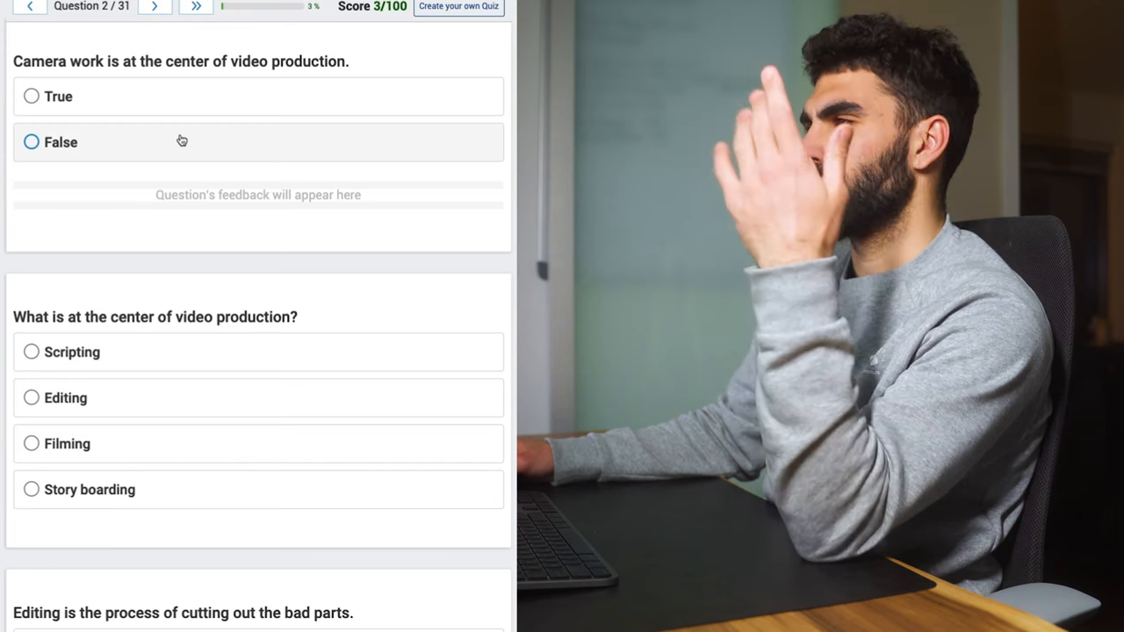
{"action": "left_click", "coordinate": [32, 140]}
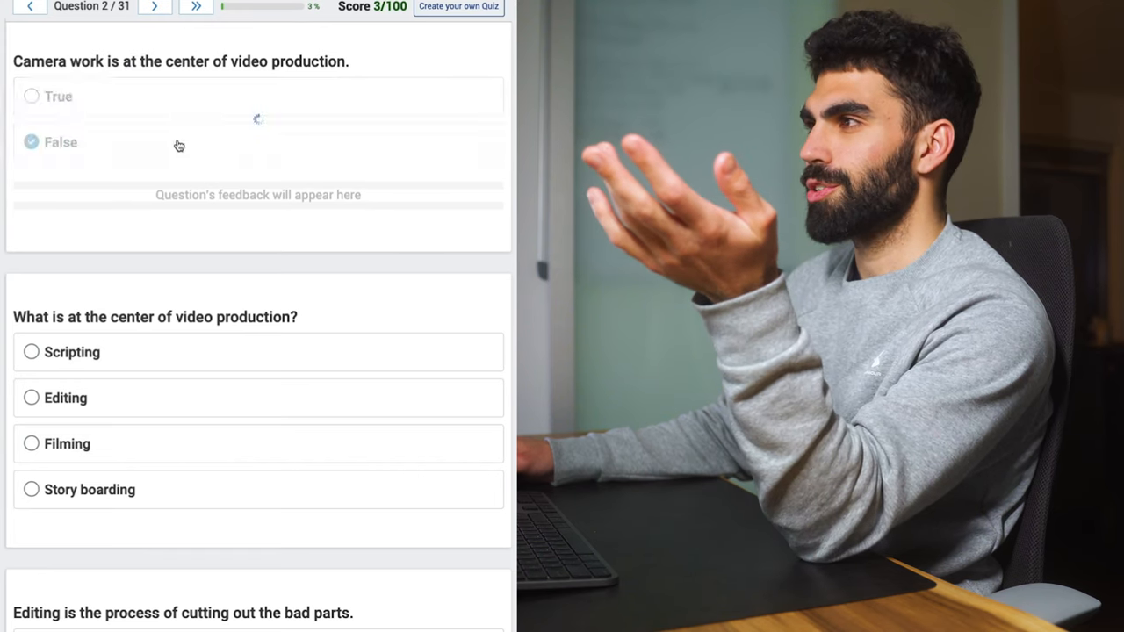
{"action": "left_click", "coordinate": [60, 141]}
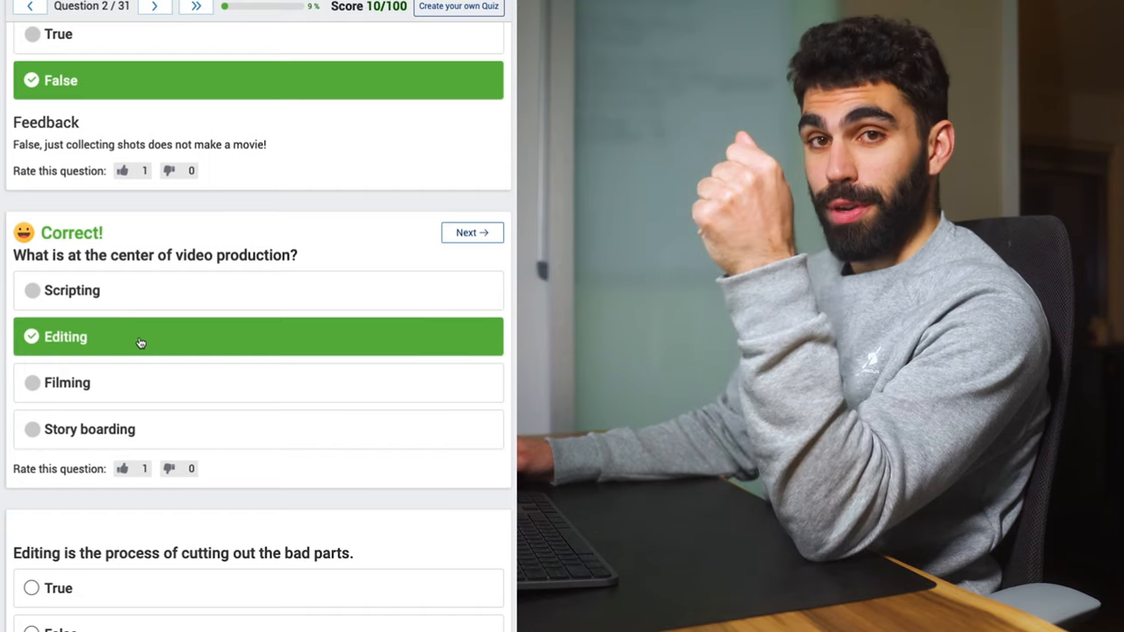
Answer False for cutting out bad parts and blending images and sound for the art-form question.
{"action": "scroll", "scroll_direction": "down", "scroll_amount": 3}
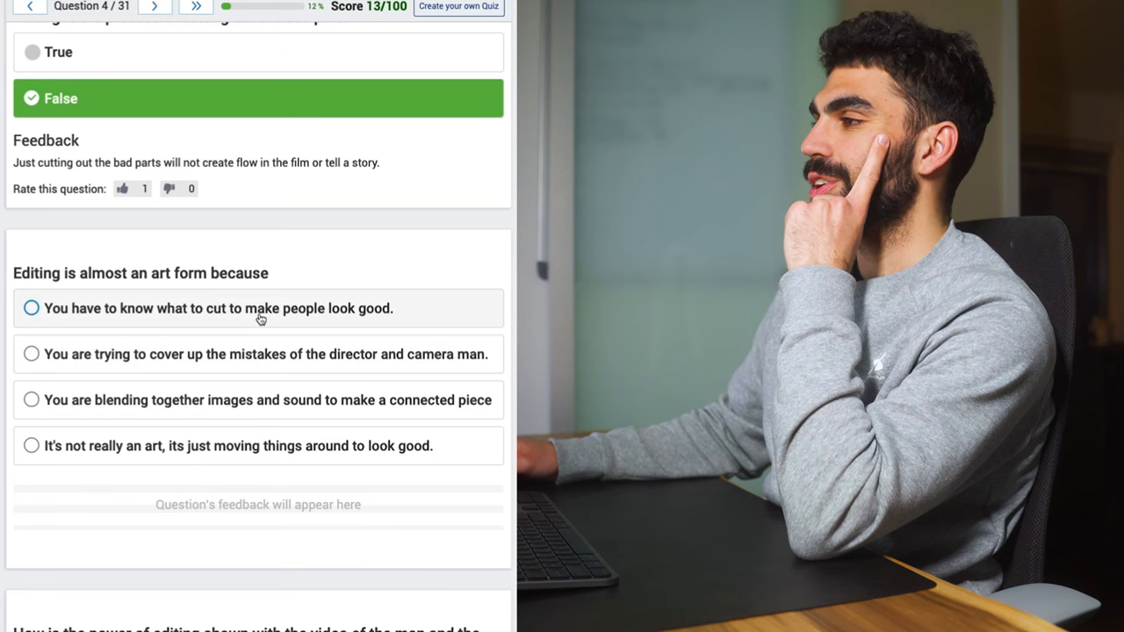
{"action": "left_click", "coordinate": [32, 355]}
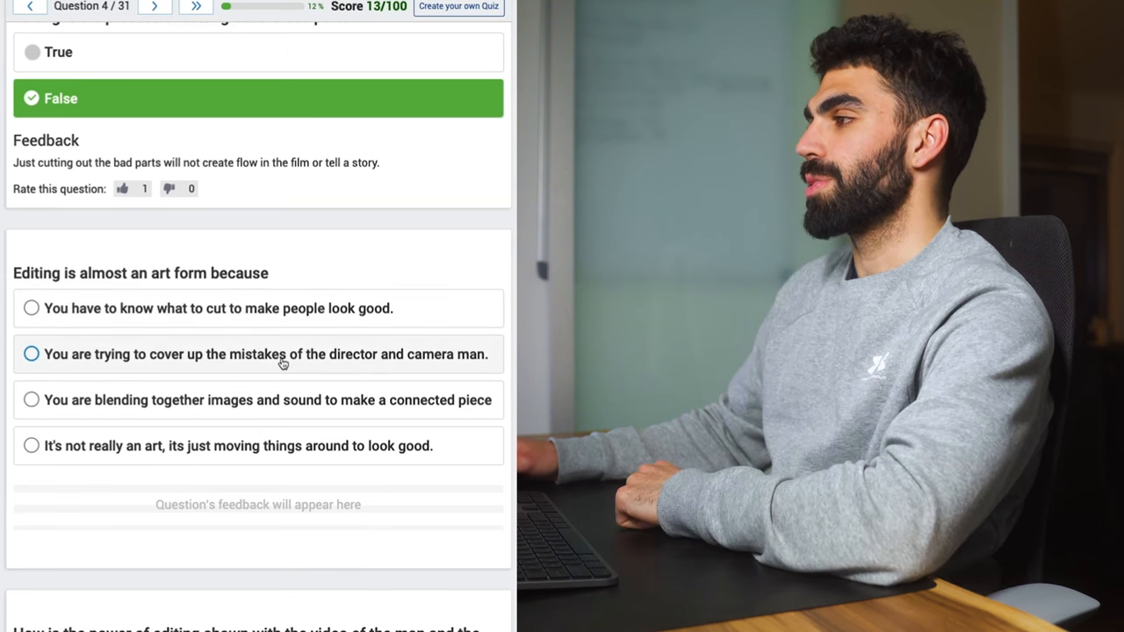
{"action": "left_click", "coordinate": [32, 400]}
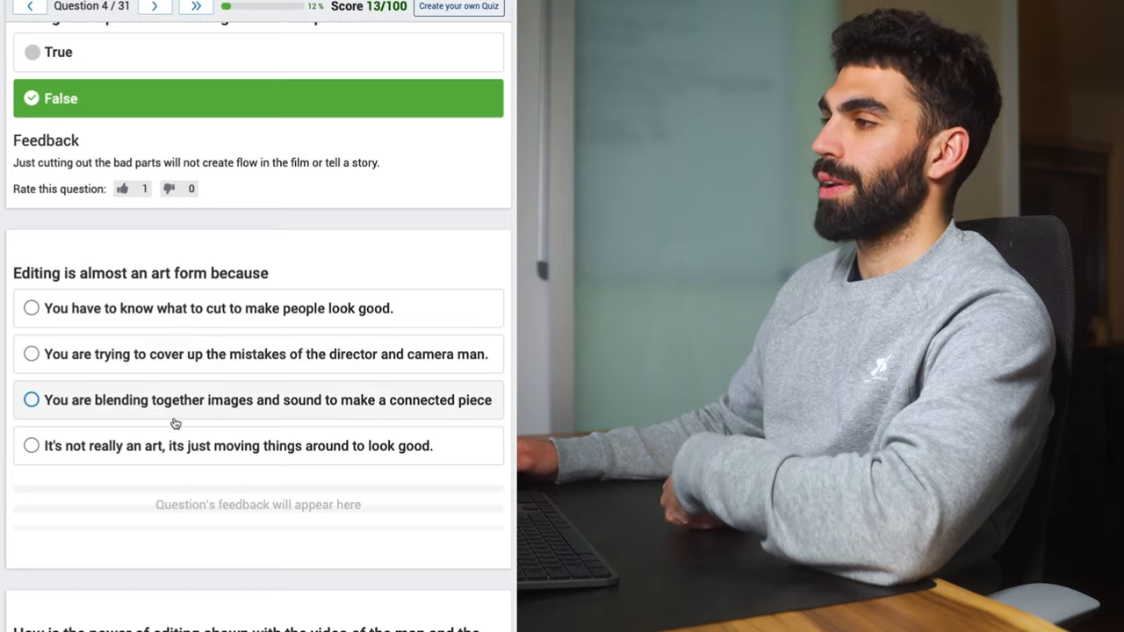
{"action": "scroll", "scroll_direction": "down", "scroll_amount": 3}
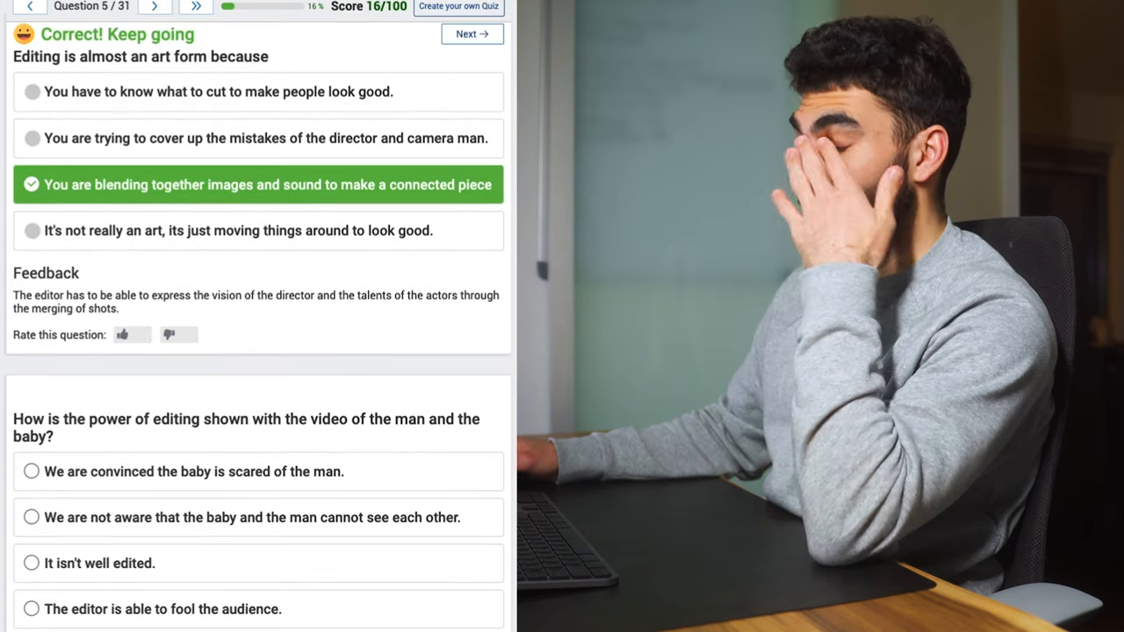
Scroll down to the man-and-baby question on the power of editing.
{"action": "scroll", "scroll_direction": "down", "scroll_amount": 3}
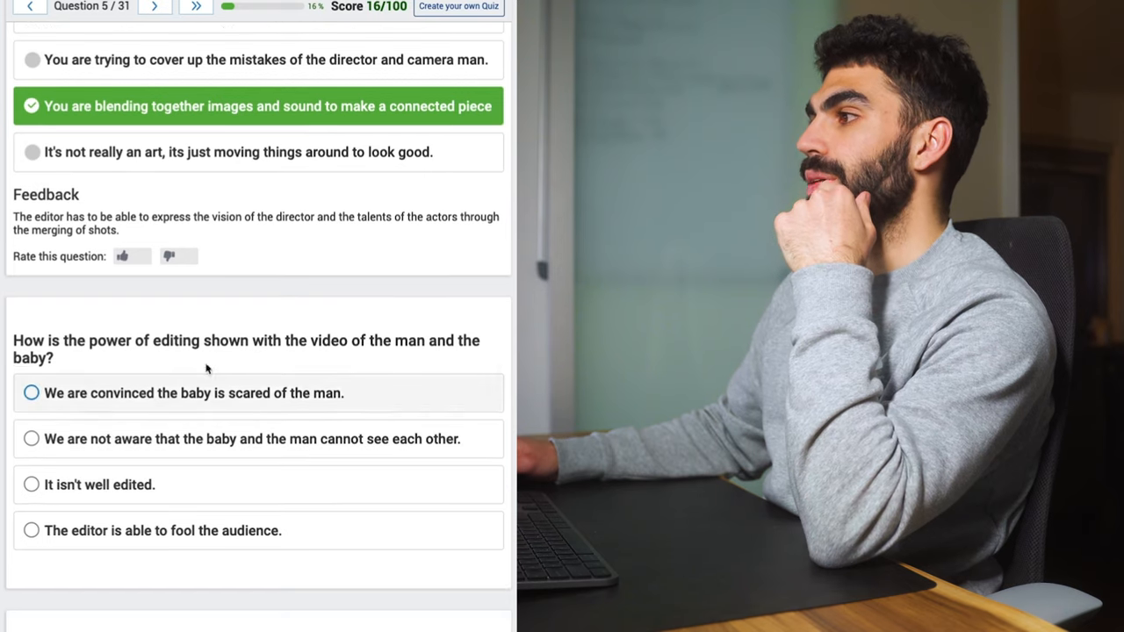
{"action": "scroll", "scroll_direction": "down", "scroll_amount": 3}
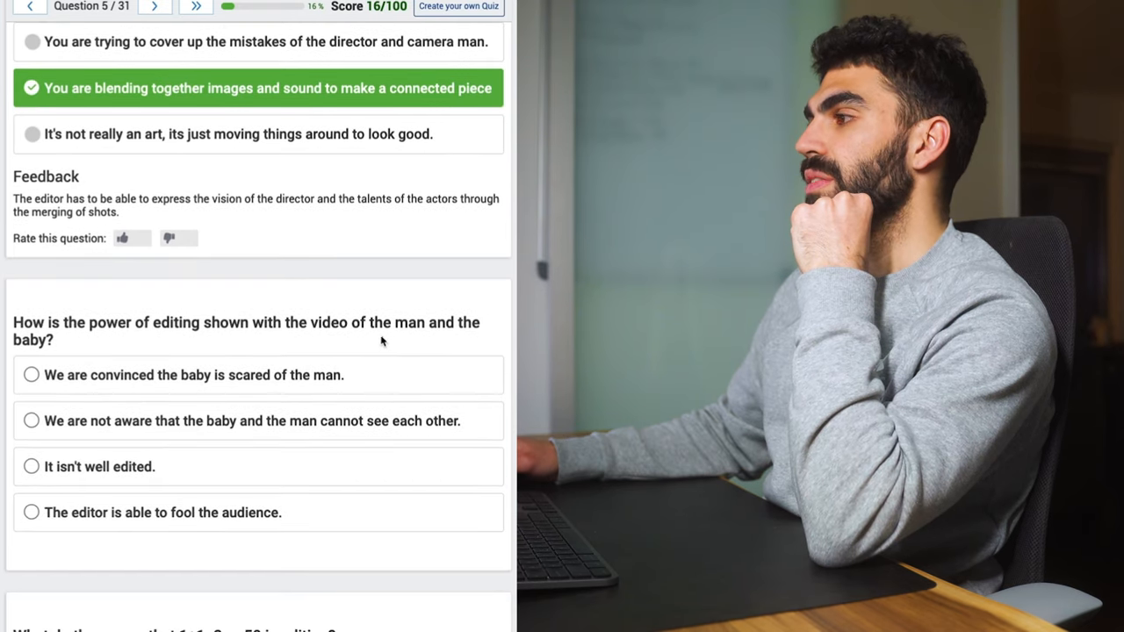
{"action": "mouse_move", "coordinate": [368, 346]}
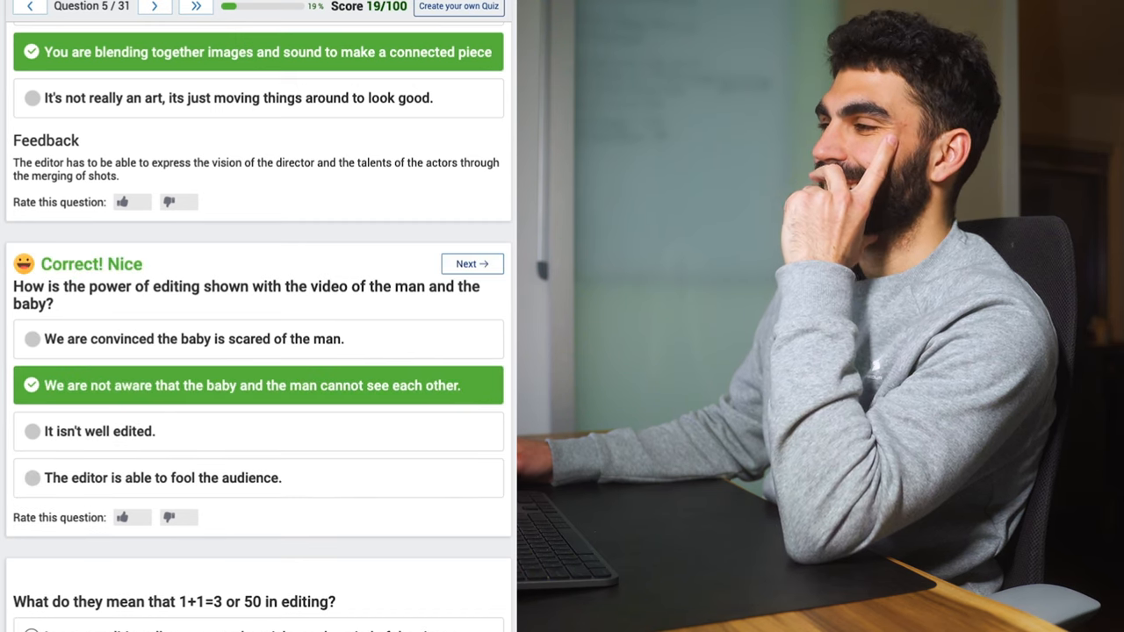
Answer the 1+1=3 question with editing playing tricks on the viewer's mind, reaching 23/100.
{"action": "scroll", "scroll_direction": "down", "scroll_amount": 3}
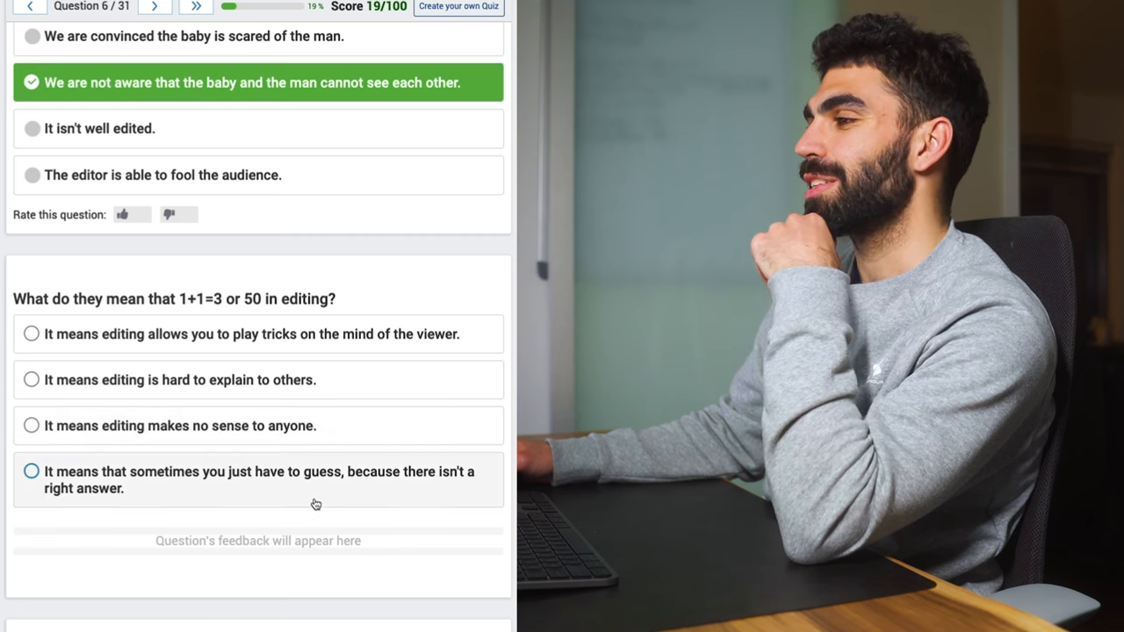
{"action": "mouse_move", "coordinate": [319, 493]}
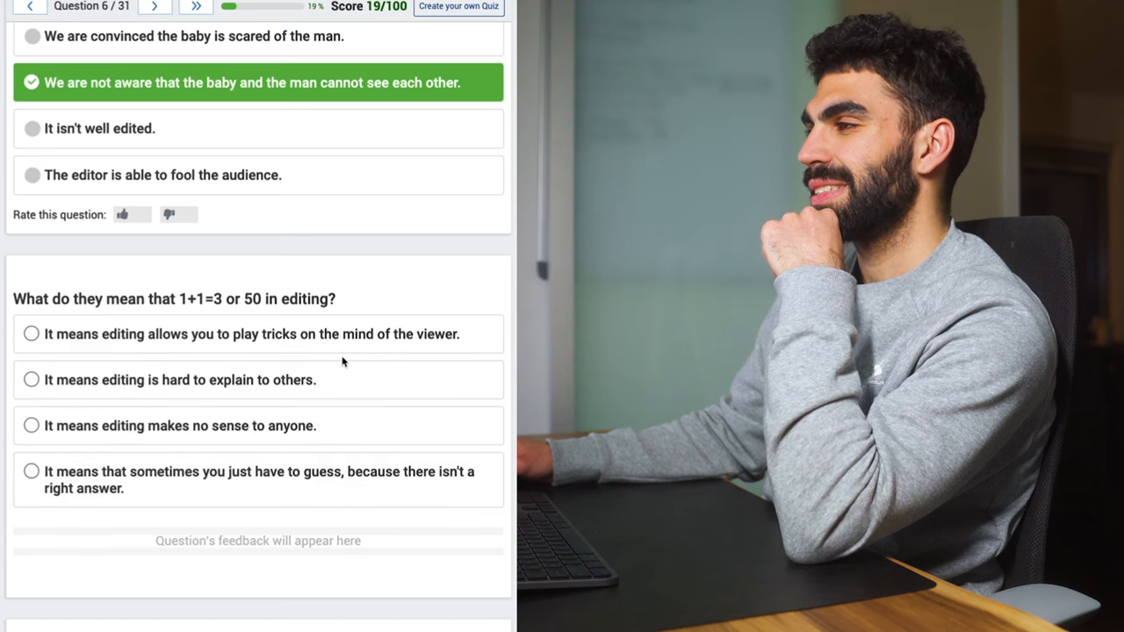
{"action": "left_click", "coordinate": [253, 334]}
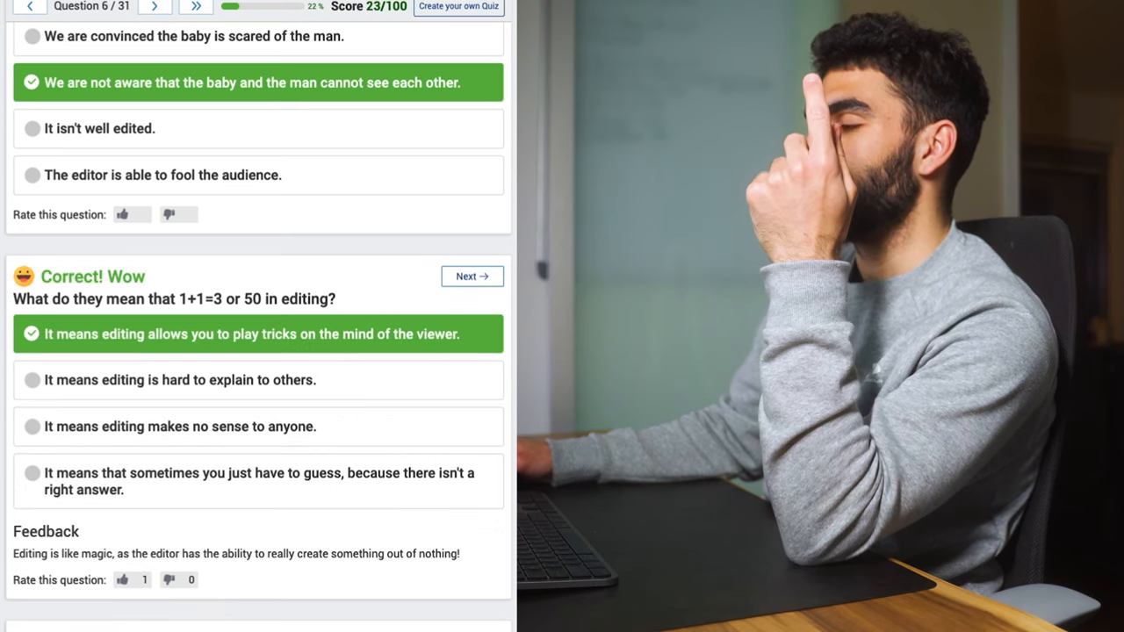
Answer Both A and C, then All of the above for the side-by-side shots question, reaching 29/100.
{"action": "left_click", "coordinate": [471, 276]}
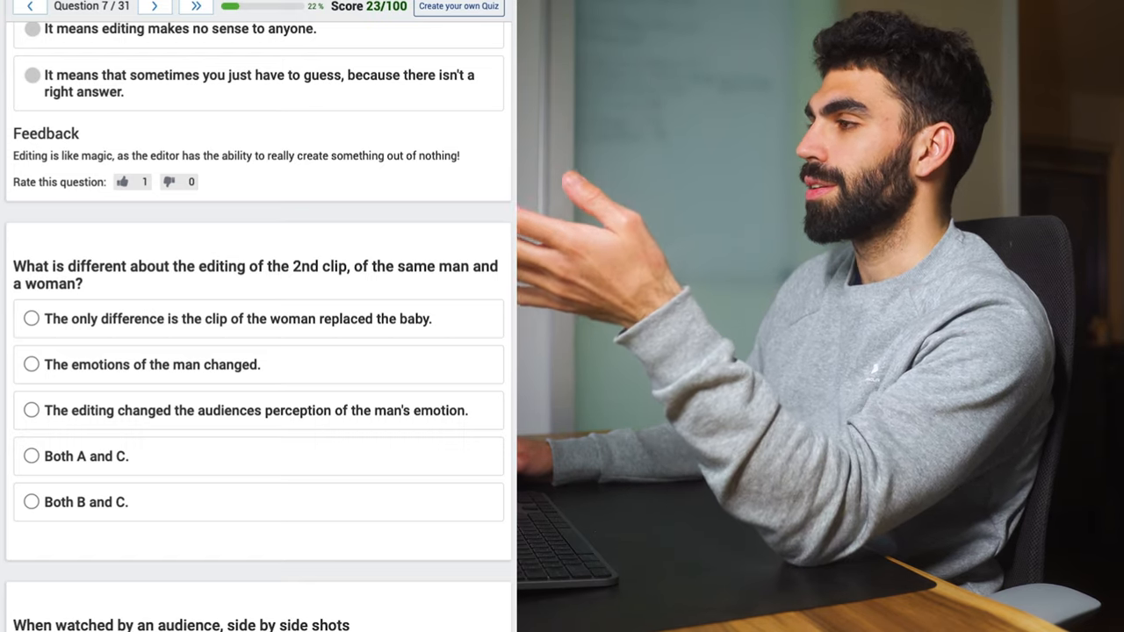
{"action": "left_click", "coordinate": [31, 428]}
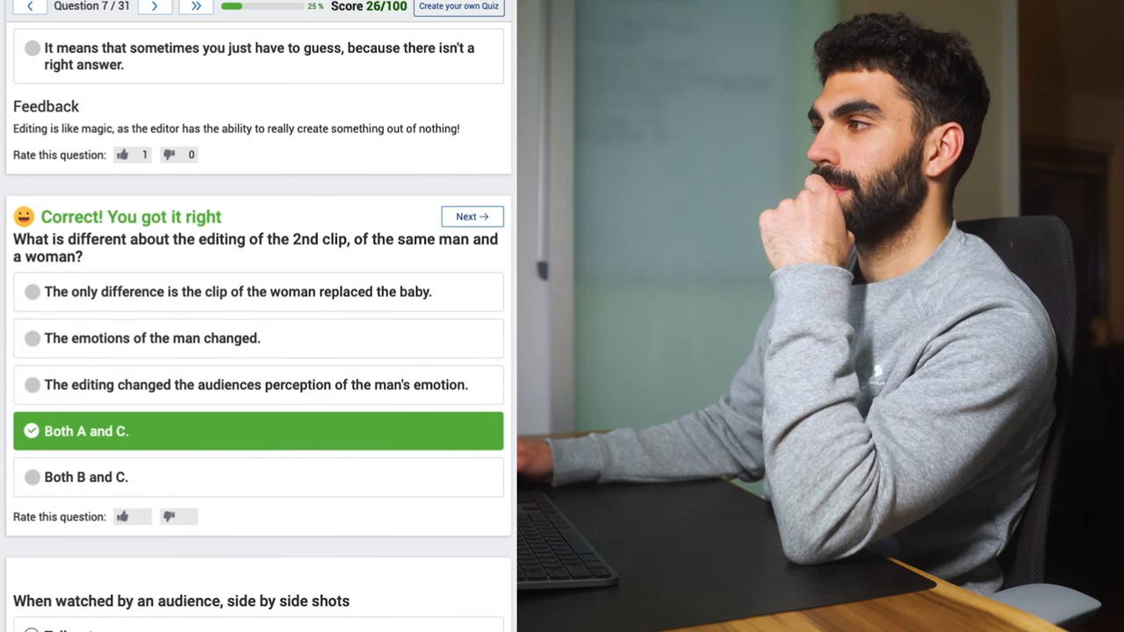
{"action": "scroll", "scroll_direction": "down", "scroll_amount": 3}
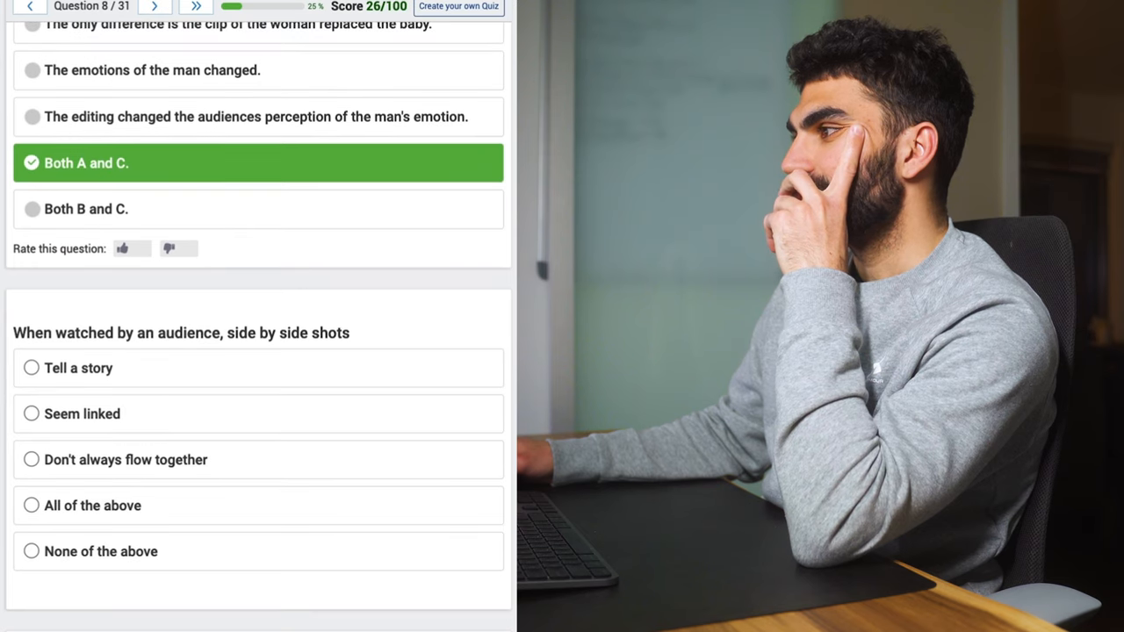
{"action": "scroll", "scroll_direction": "down", "scroll_amount": 3}
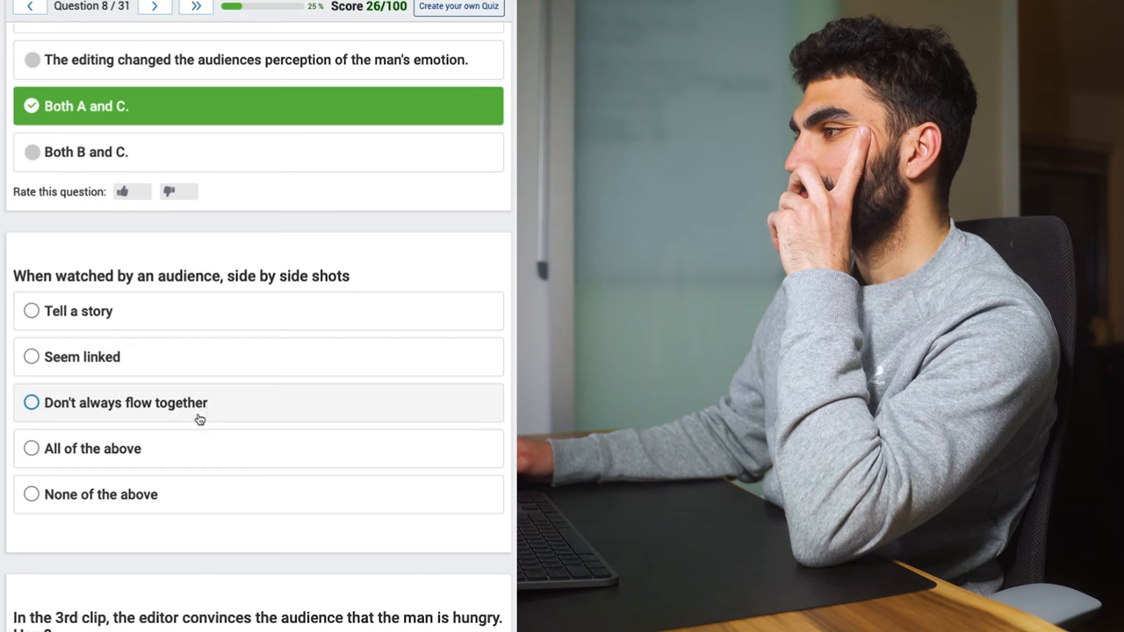
{"action": "mouse_move", "coordinate": [169, 502]}
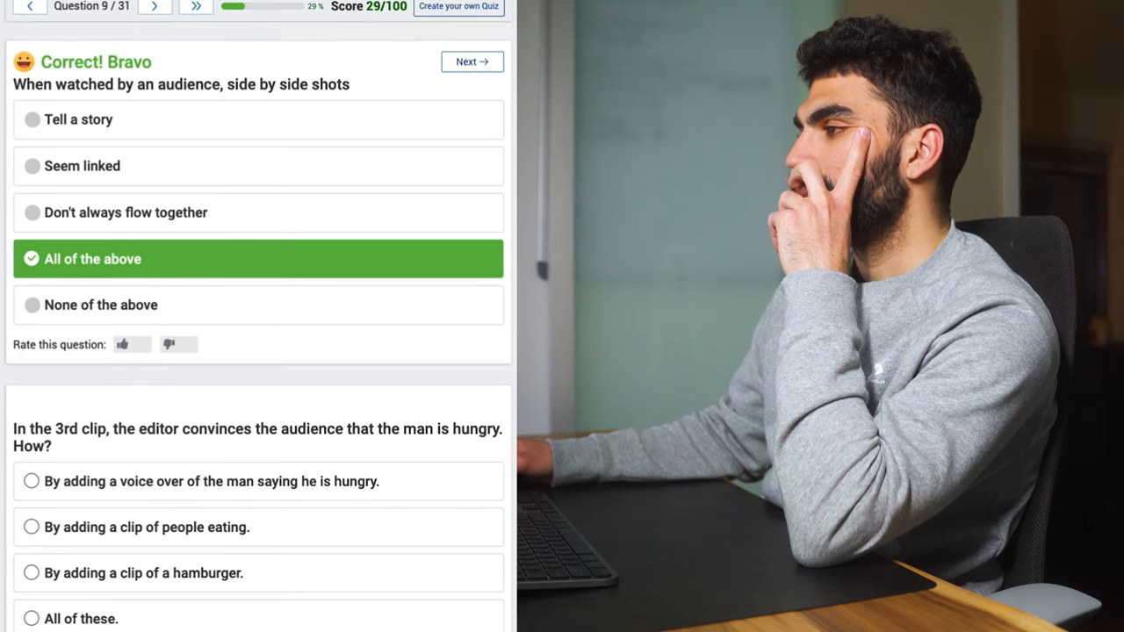
{"action": "scroll", "scroll_direction": "down", "scroll_amount": 3}
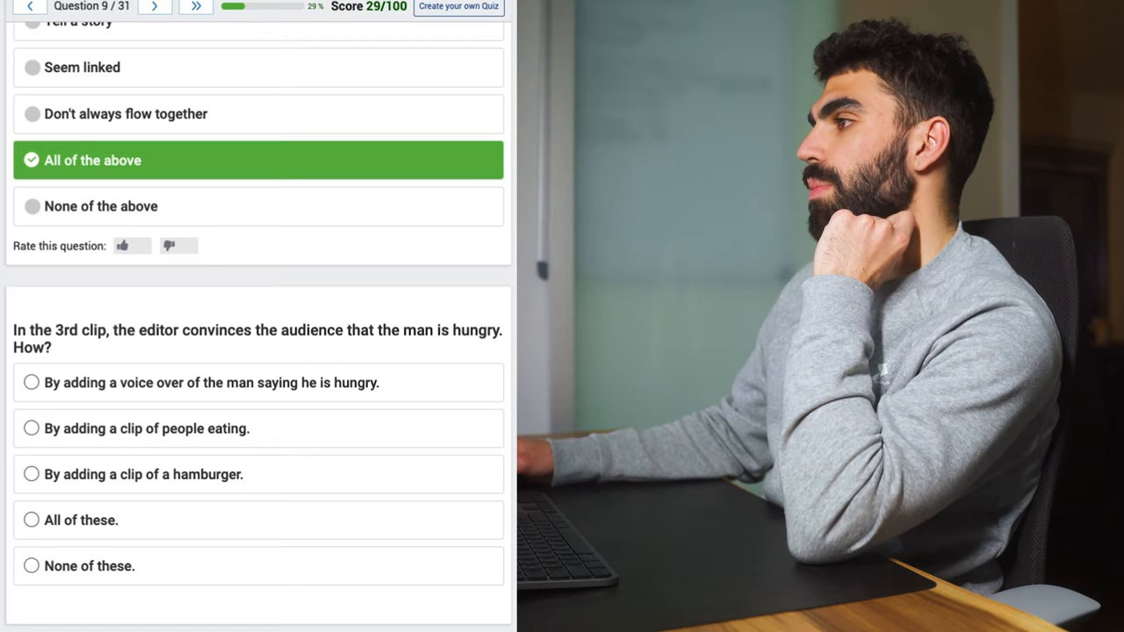
Answer All of these for the hungry-man question and the first option for the editors' power question.
{"action": "scroll", "scroll_direction": "up", "scroll_amount": 3}
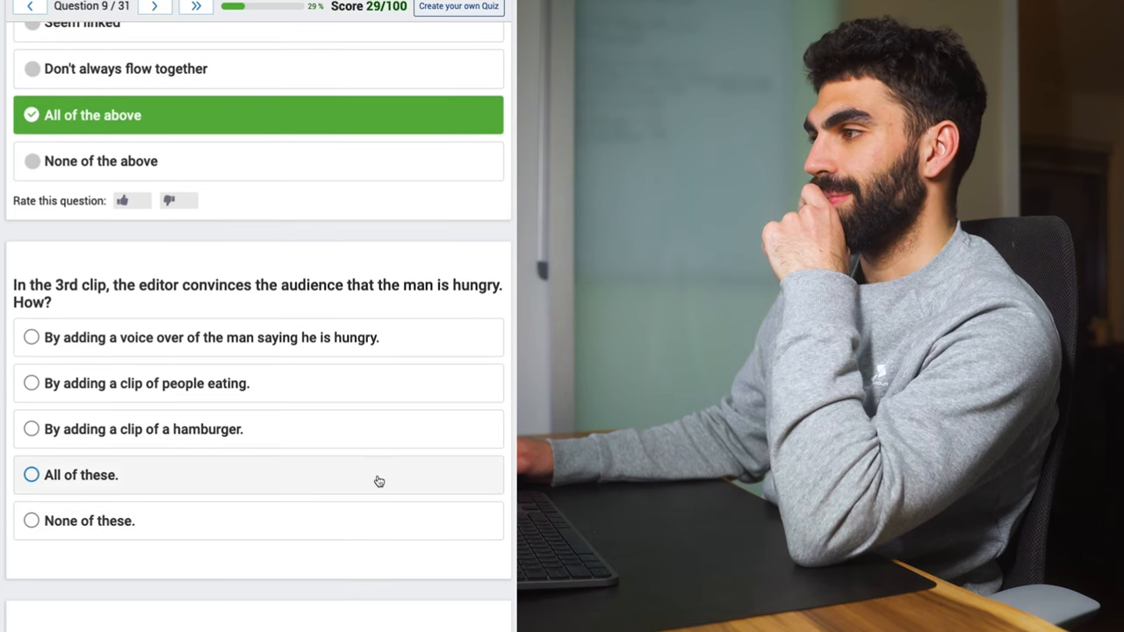
{"action": "left_click", "coordinate": [81, 475]}
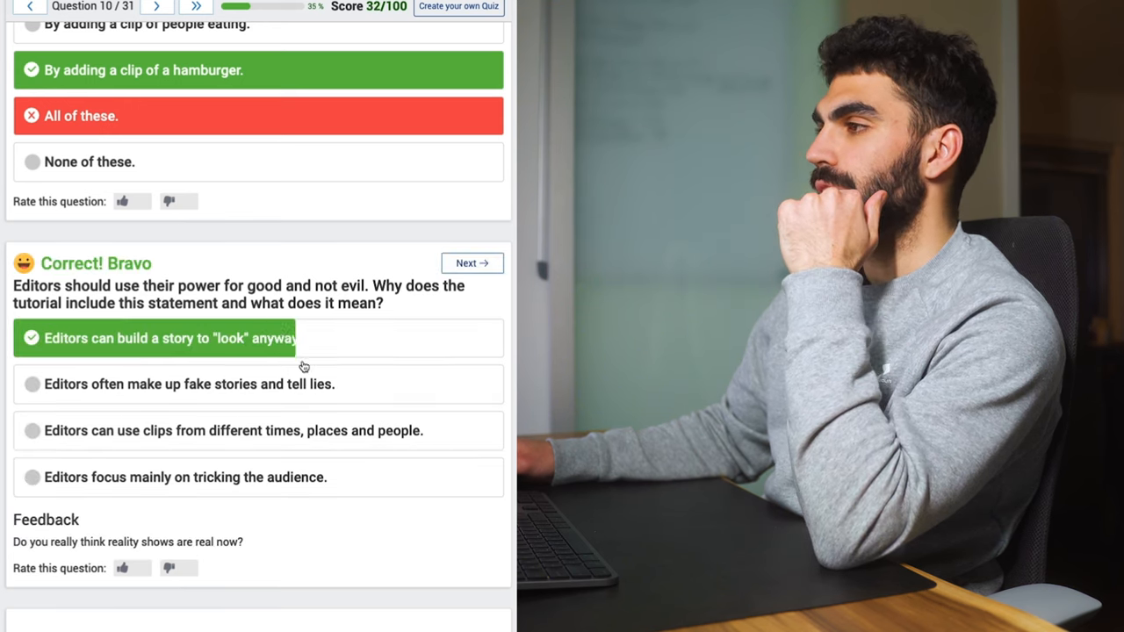
{"action": "left_click", "coordinate": [471, 264]}
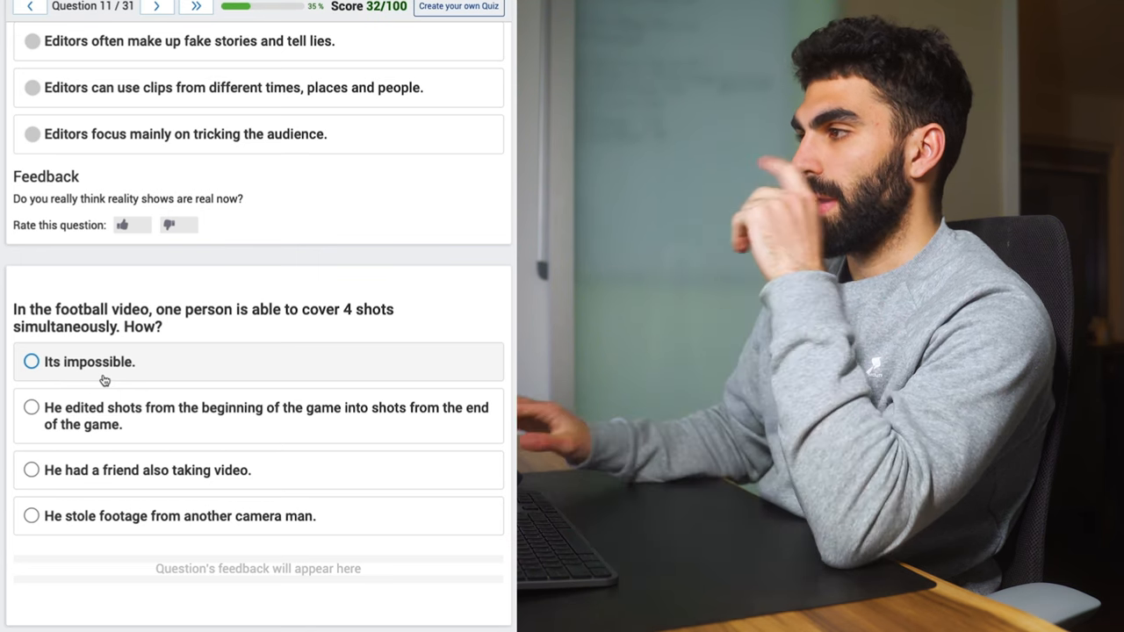
Answer the football video question with editing beginning shots into end-of-game shots, reaching 36/100.
{"action": "left_click", "coordinate": [32, 407]}
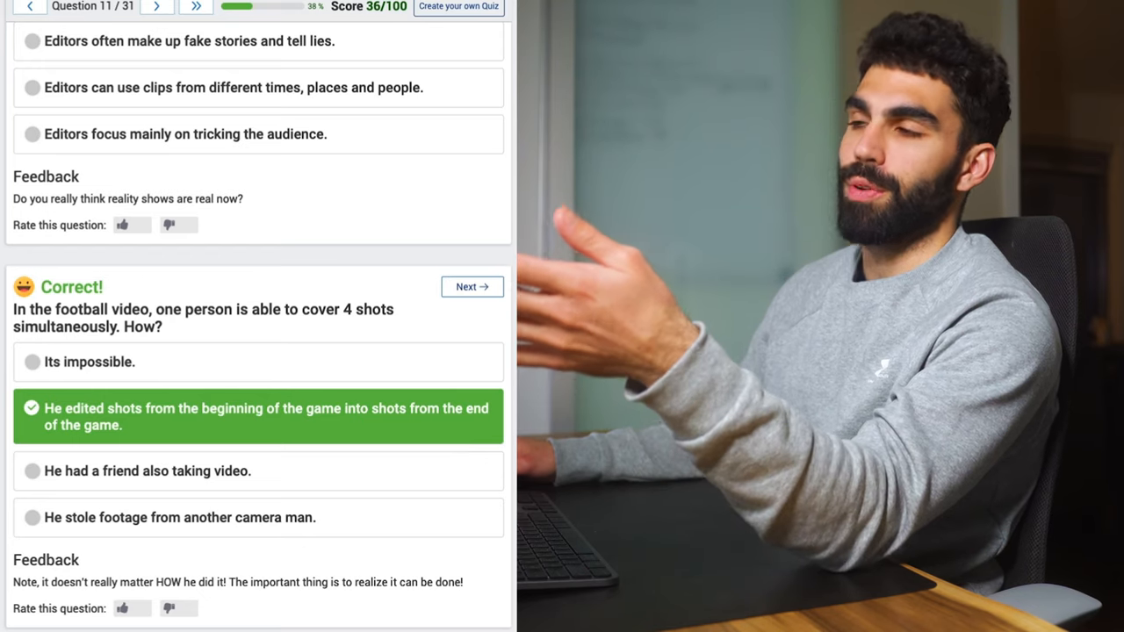
{"action": "scroll", "scroll_direction": "down", "scroll_amount": 3}
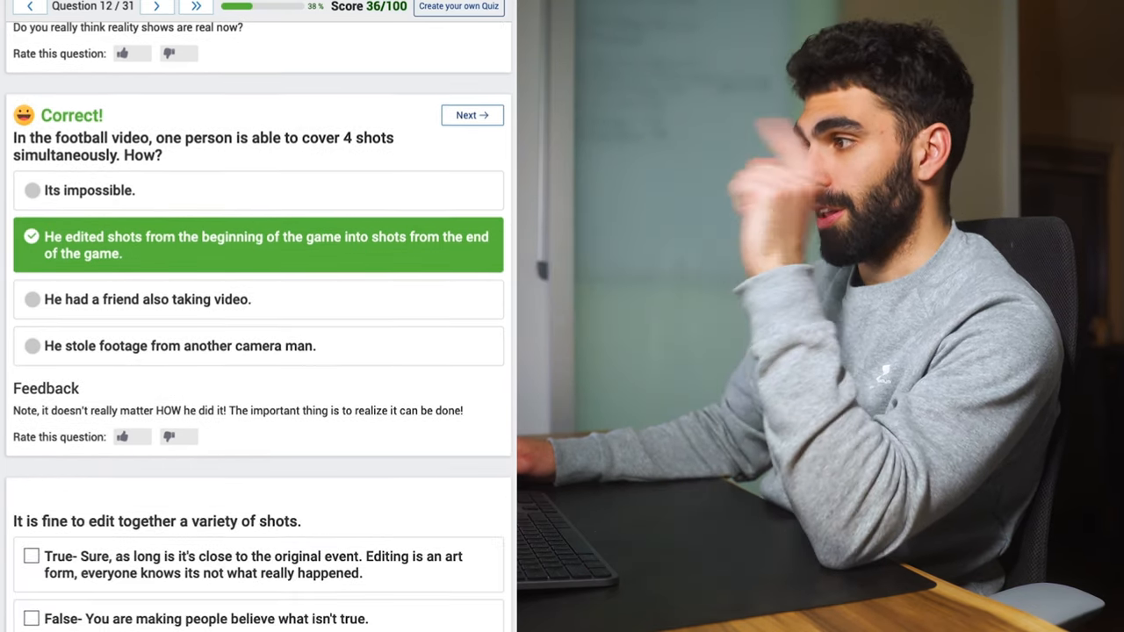
Submit the variety-of-shots question, marked incorrect, and move to the group-of-shots fill-in box.
{"action": "scroll", "scroll_direction": "down", "scroll_amount": 3}
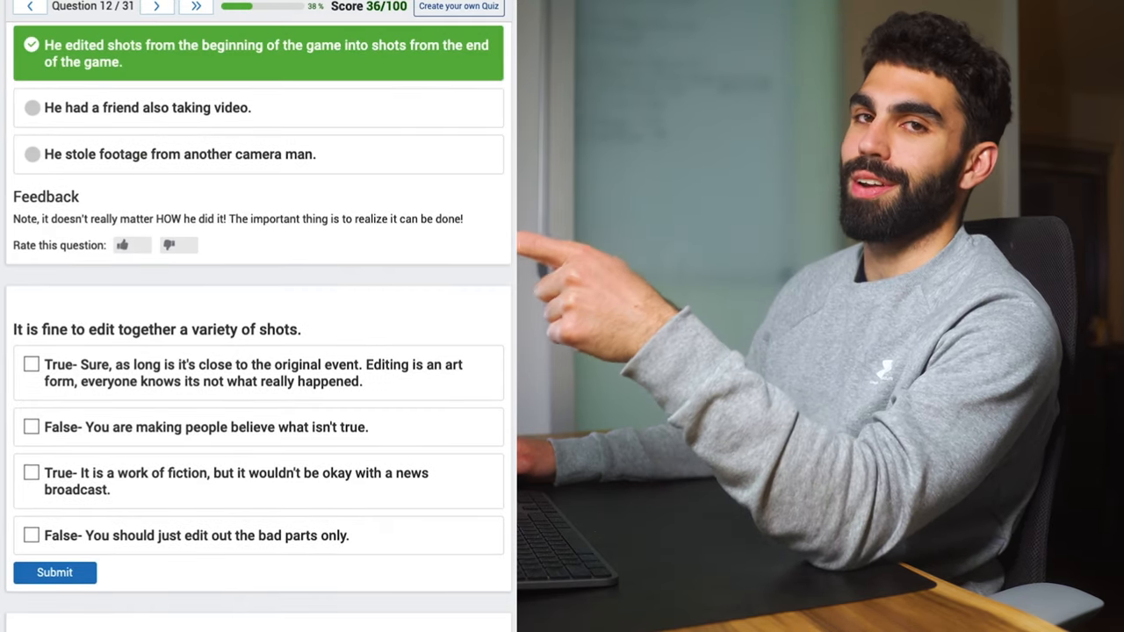
{"action": "scroll", "scroll_direction": "down", "scroll_amount": 3}
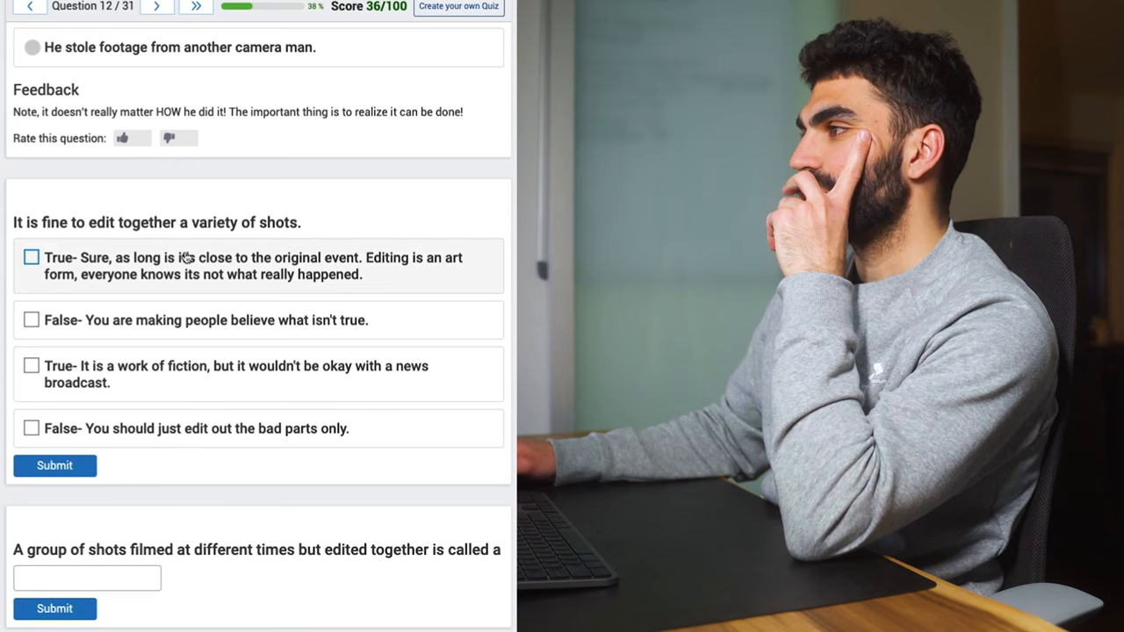
{"action": "mouse_move", "coordinate": [383, 267]}
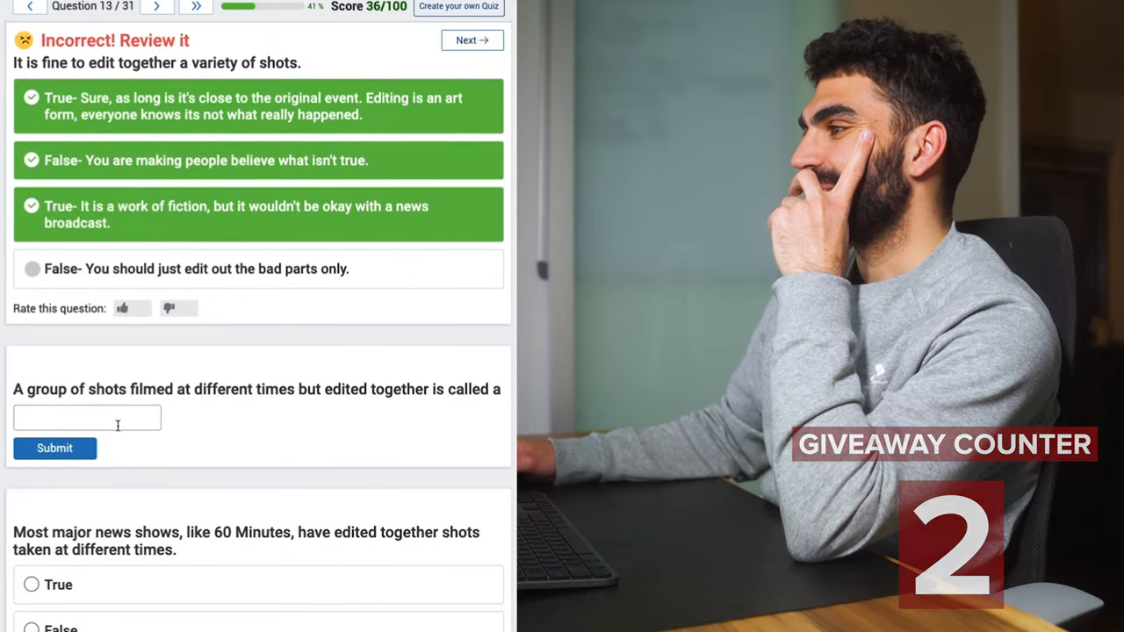
{"action": "left_click", "coordinate": [88, 418]}
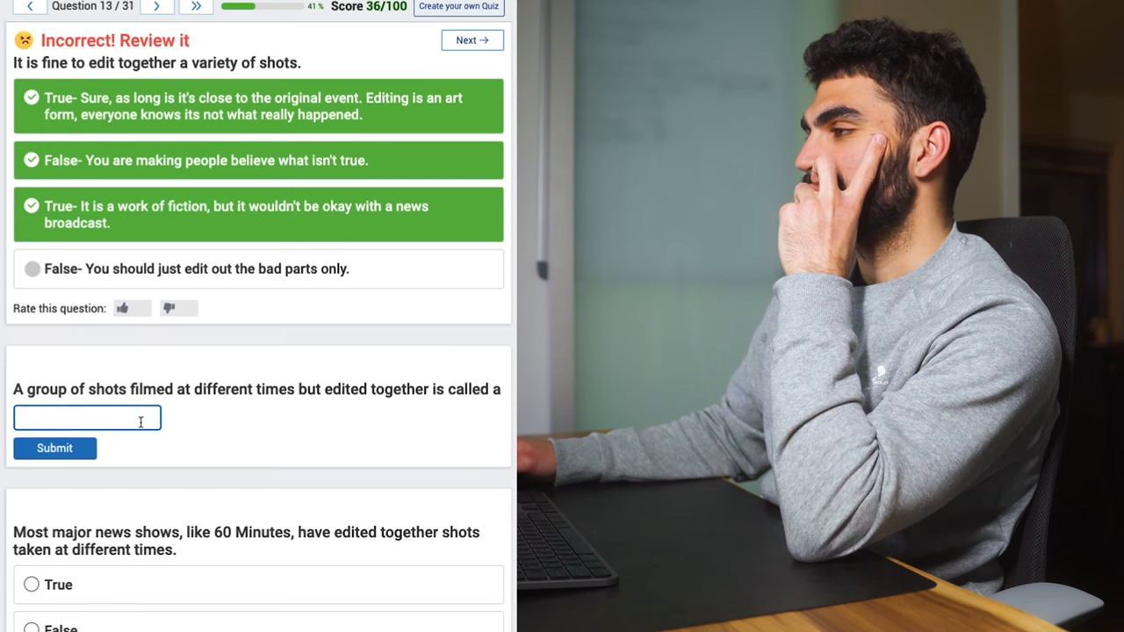
Submit 'montage' for the shots-filmed-at-different-times question, marked incorrect against 'sequence'.
{"action": "type", "text": "mo"}
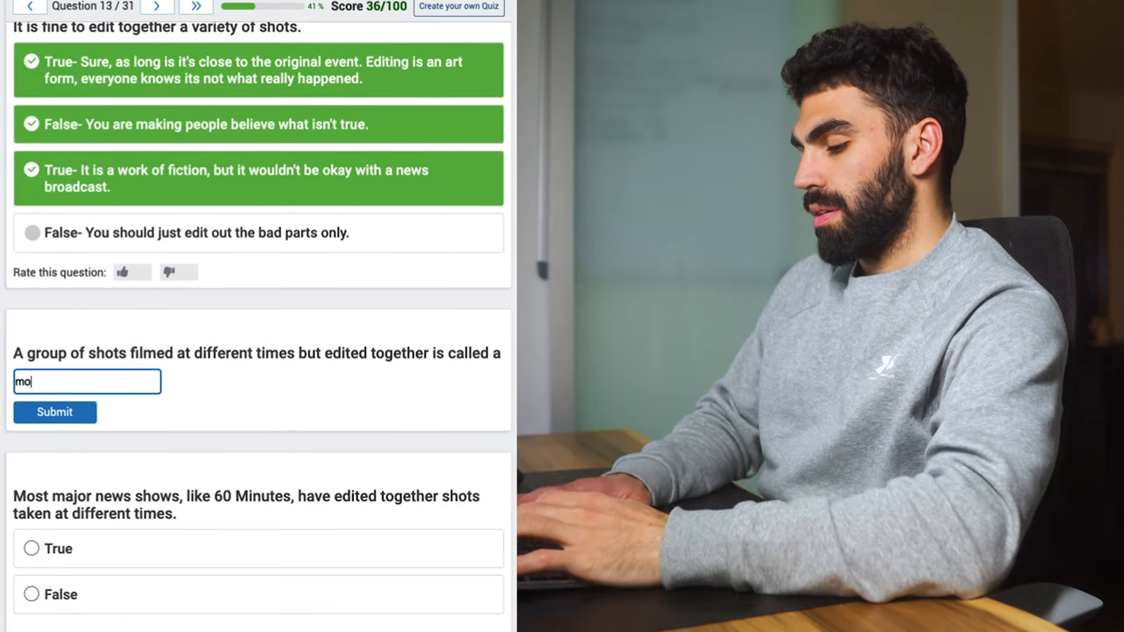
{"action": "left_click", "coordinate": [54, 411]}
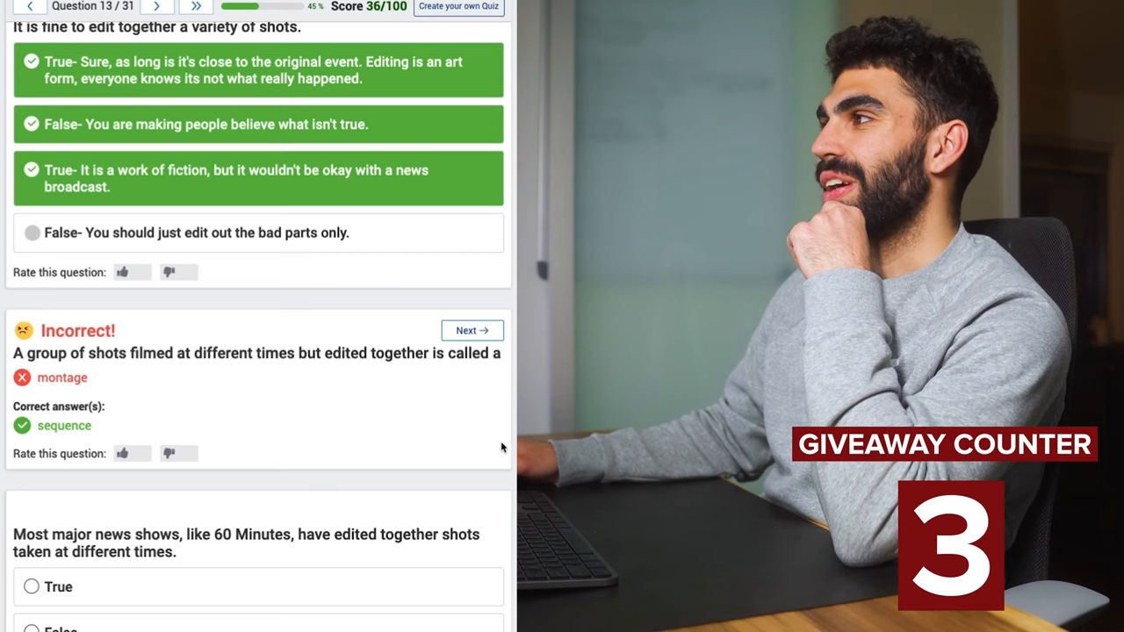
{"action": "scroll", "scroll_direction": "down", "scroll_amount": 3}
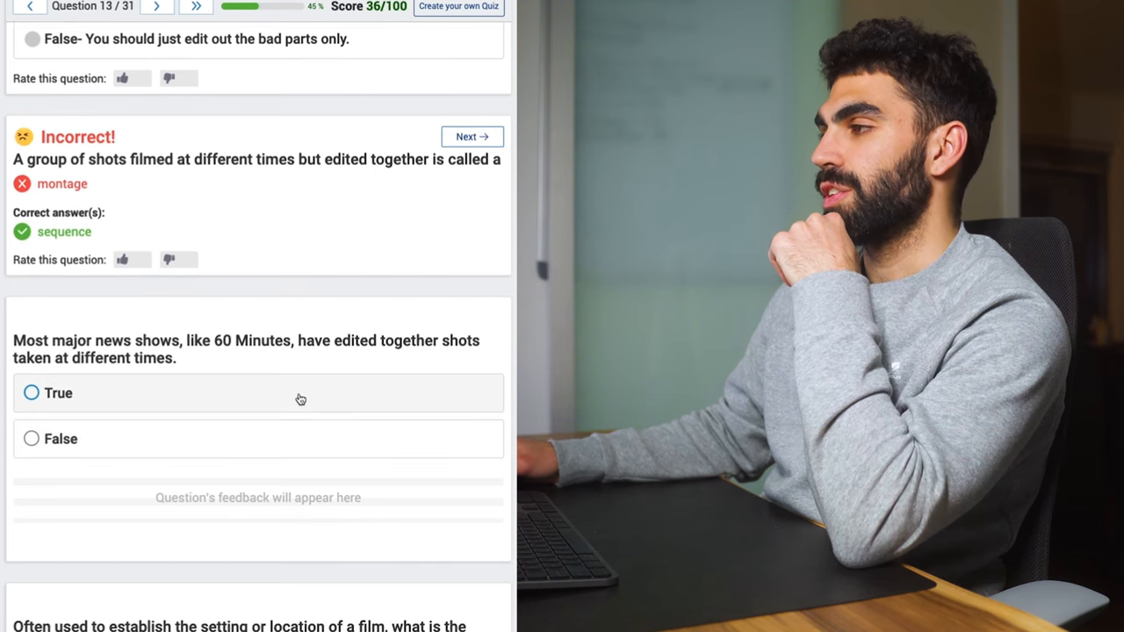
Answer True for news shows, submit 'perspective' for the wide shot, and enter 'detail' for the close-up.
{"action": "left_click", "coordinate": [58, 394]}
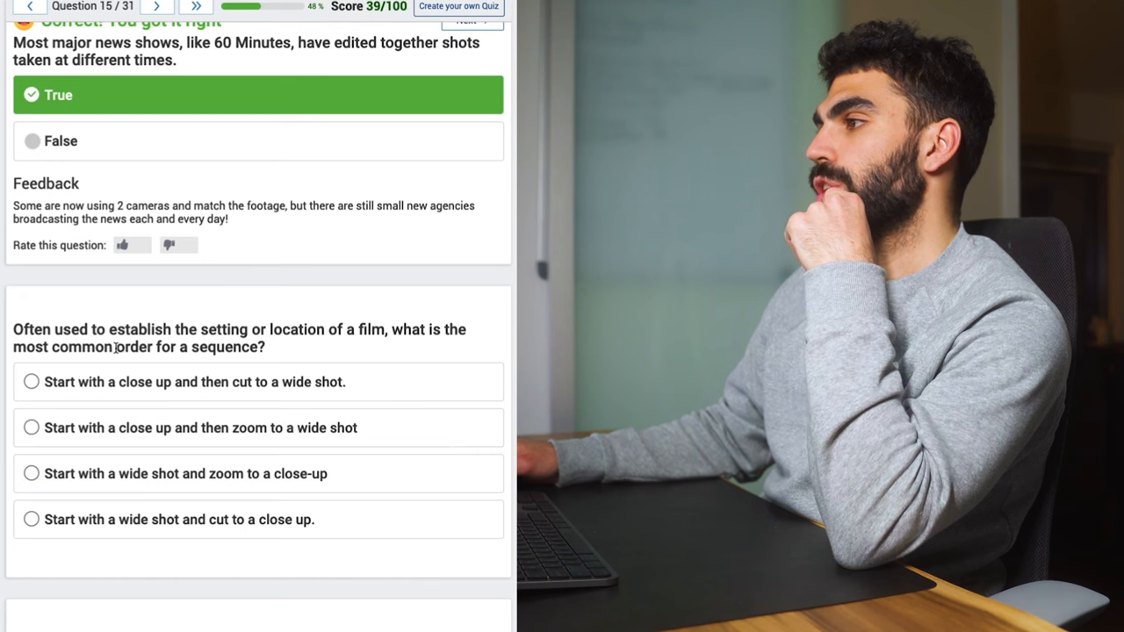
{"action": "mouse_move", "coordinate": [211, 364]}
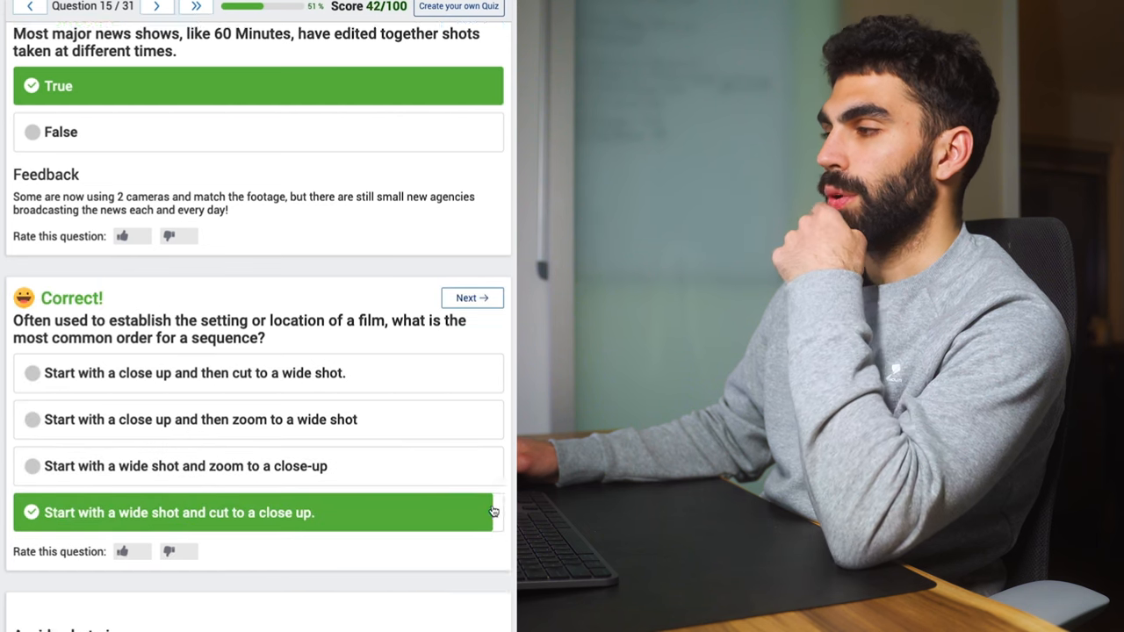
{"action": "scroll", "scroll_direction": "down", "scroll_amount": 3}
{"action": "type", "text": "perspective"}
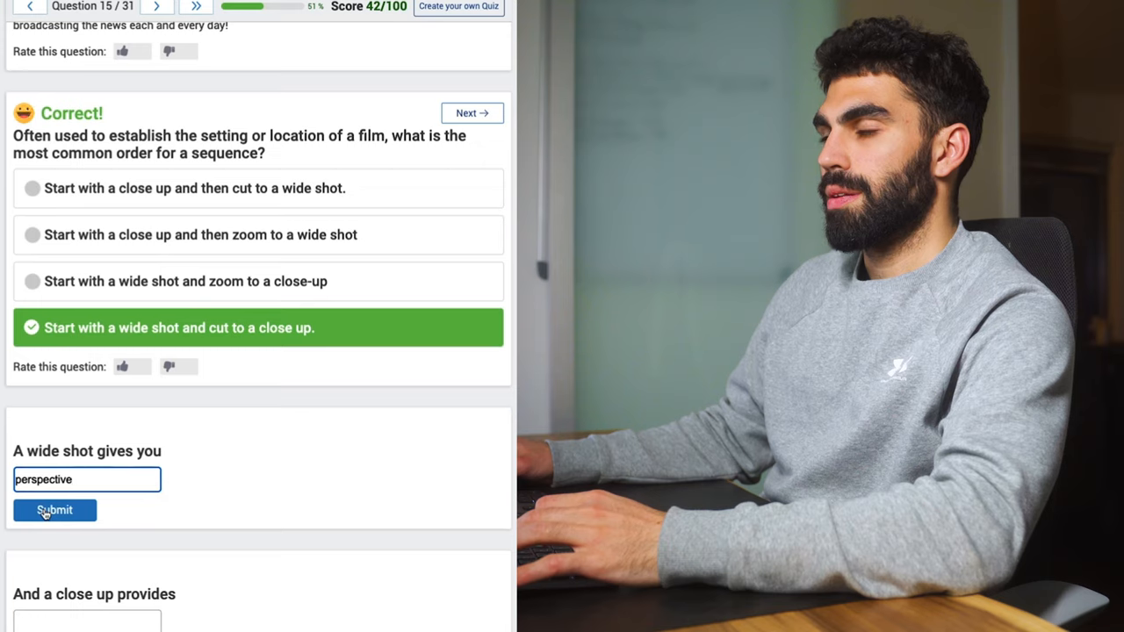
{"action": "left_click", "coordinate": [54, 510]}
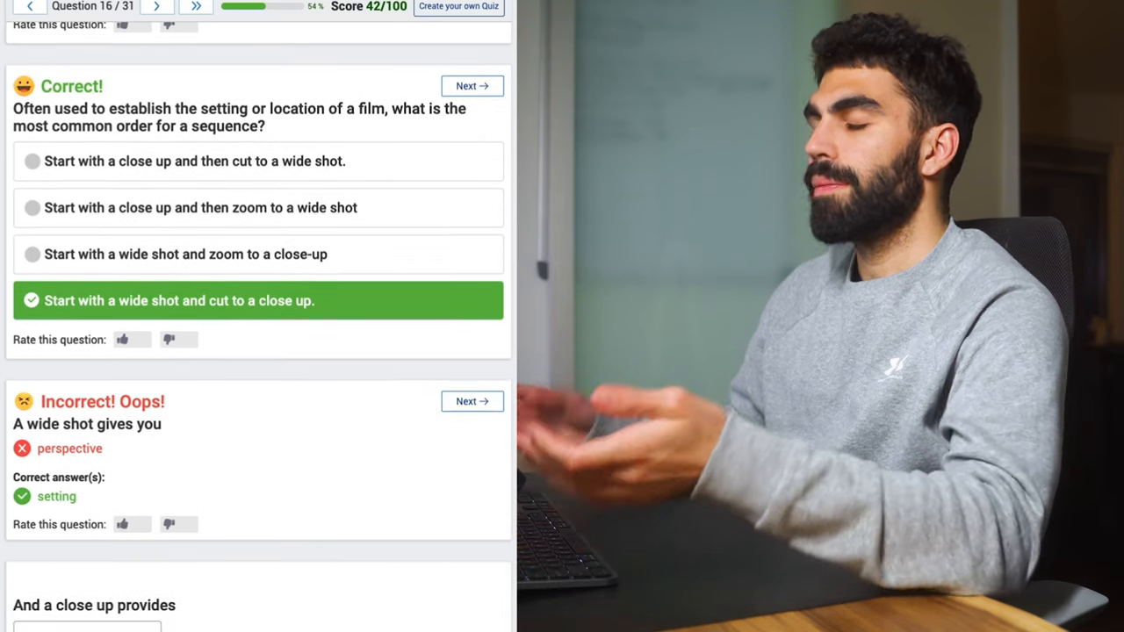
{"action": "scroll", "scroll_direction": "down", "scroll_amount": 3}
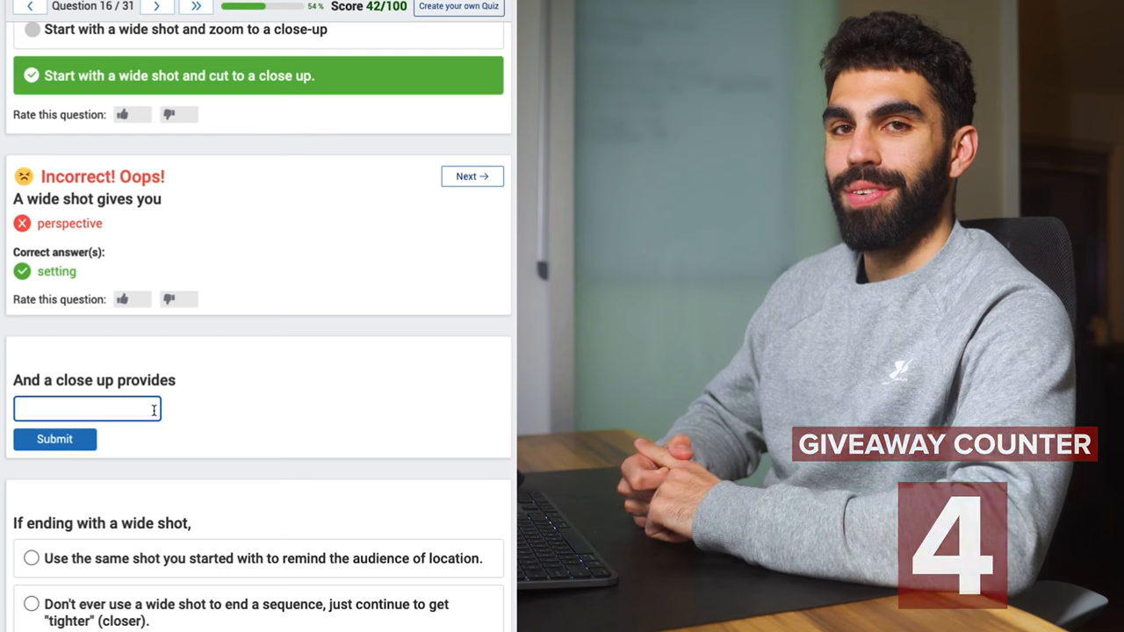
{"action": "type", "text": "detail"}
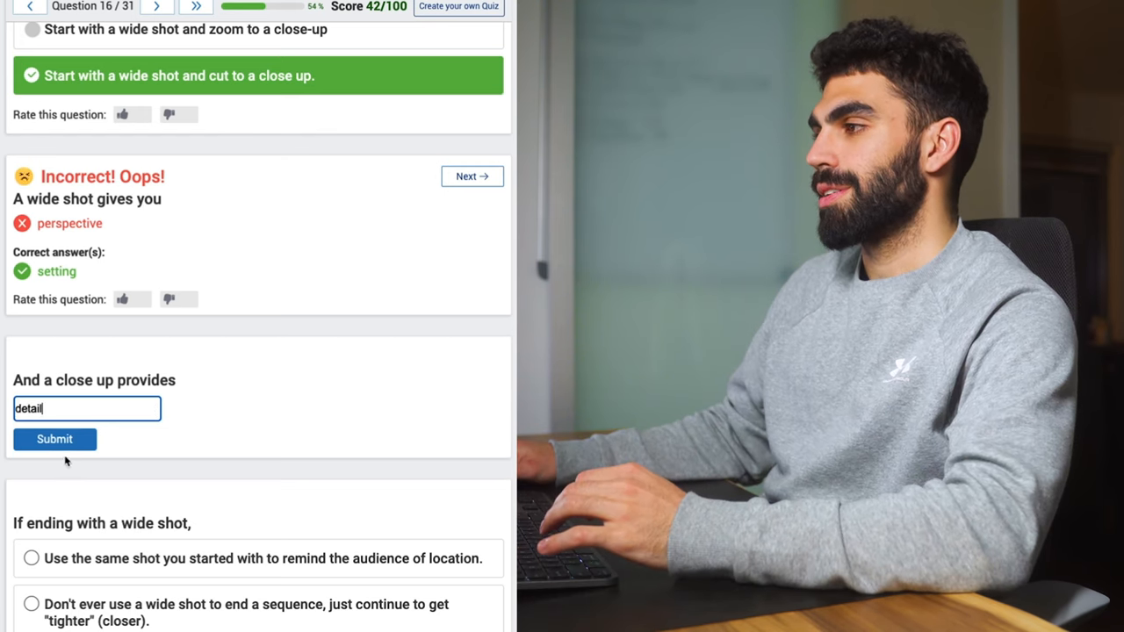
Submit 'detail' as the close-up answer and continue through the continuity question to 52/100.
{"action": "left_click", "coordinate": [55, 439]}
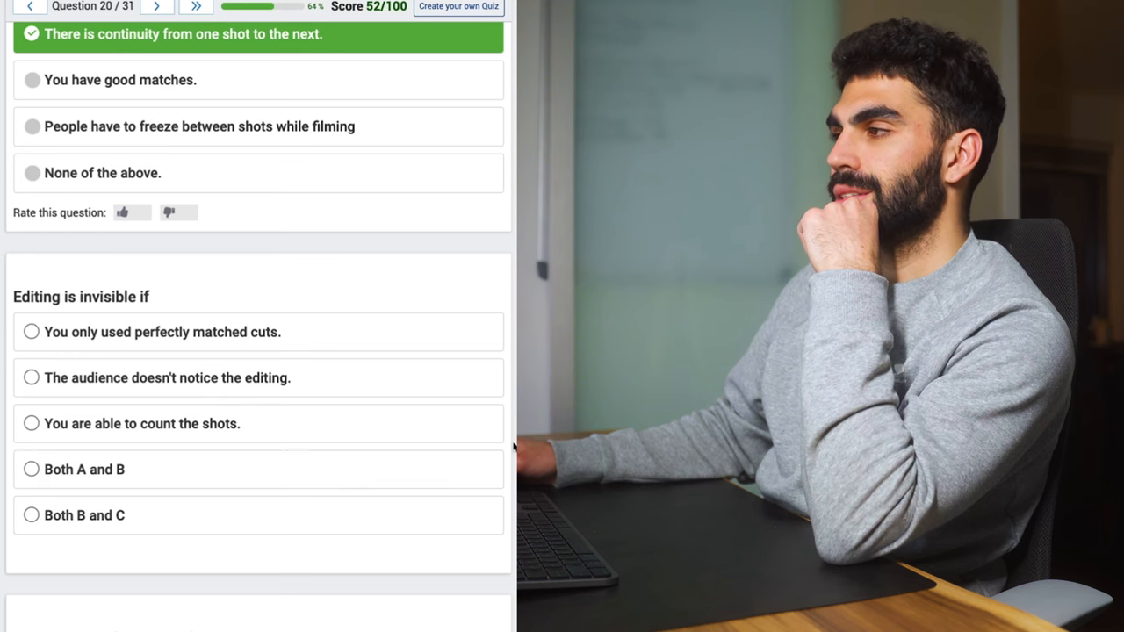
Answer 'The audience doesn't notice the editing', then 'All but mostly B', reaching 55/100.
{"action": "left_click", "coordinate": [32, 378]}
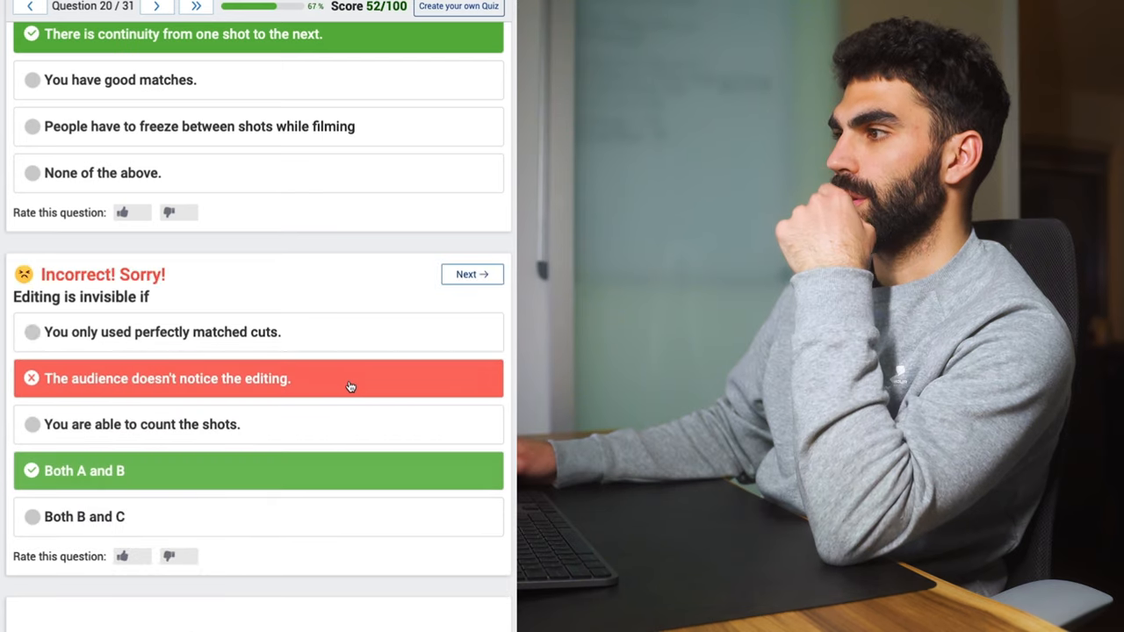
{"action": "scroll", "scroll_direction": "up", "scroll_amount": 3}
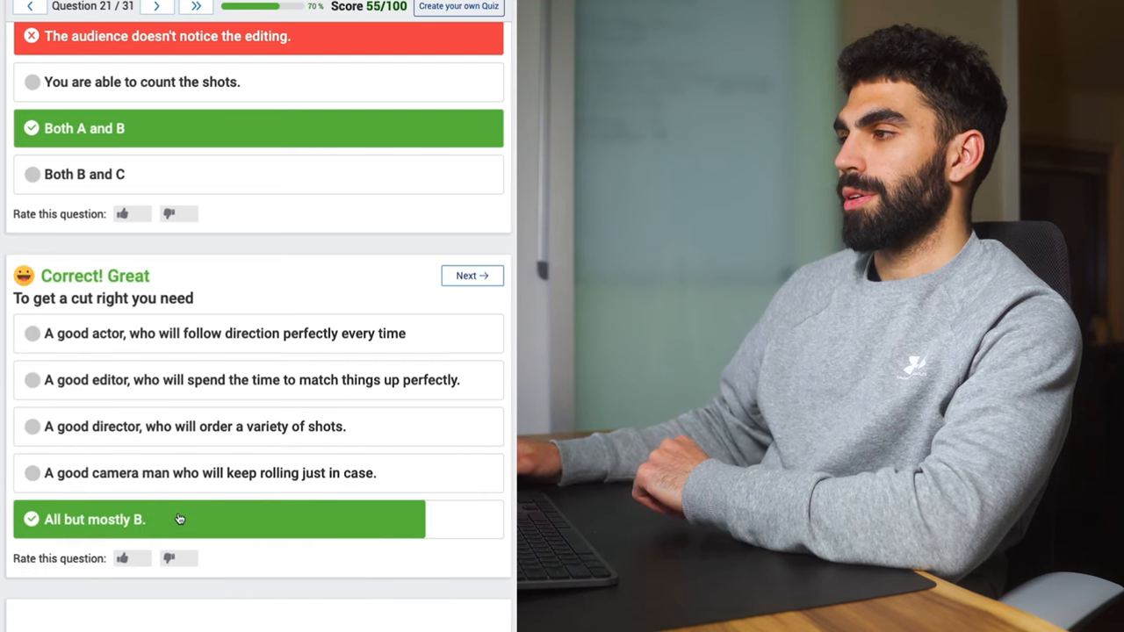
{"action": "scroll", "scroll_direction": "down", "scroll_amount": 3}
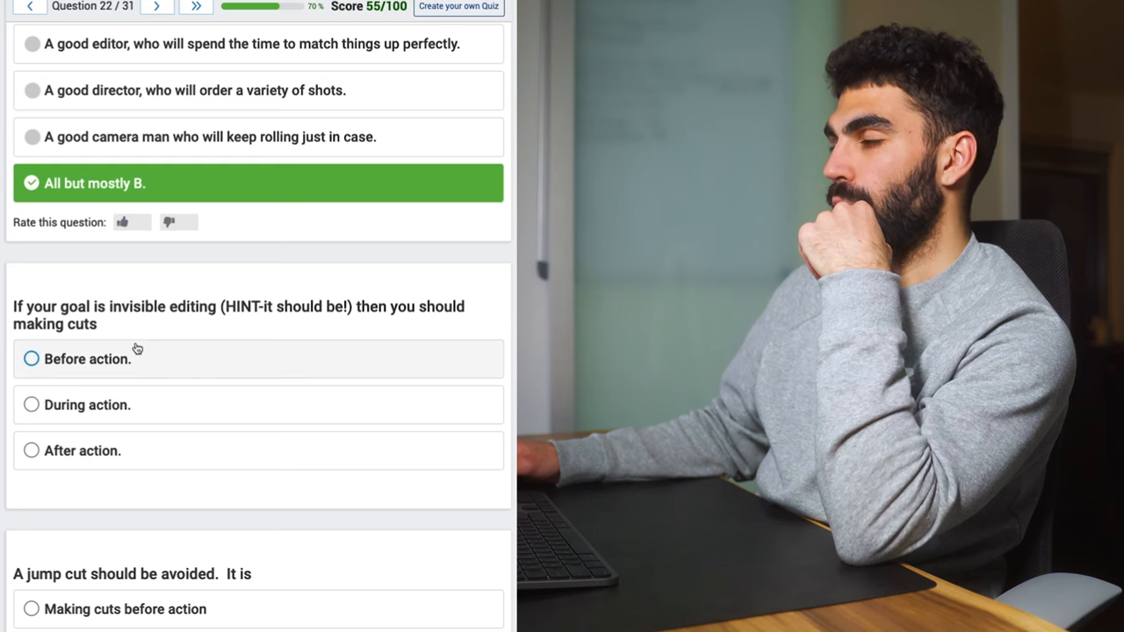
{"action": "mouse_move", "coordinate": [123, 404]}
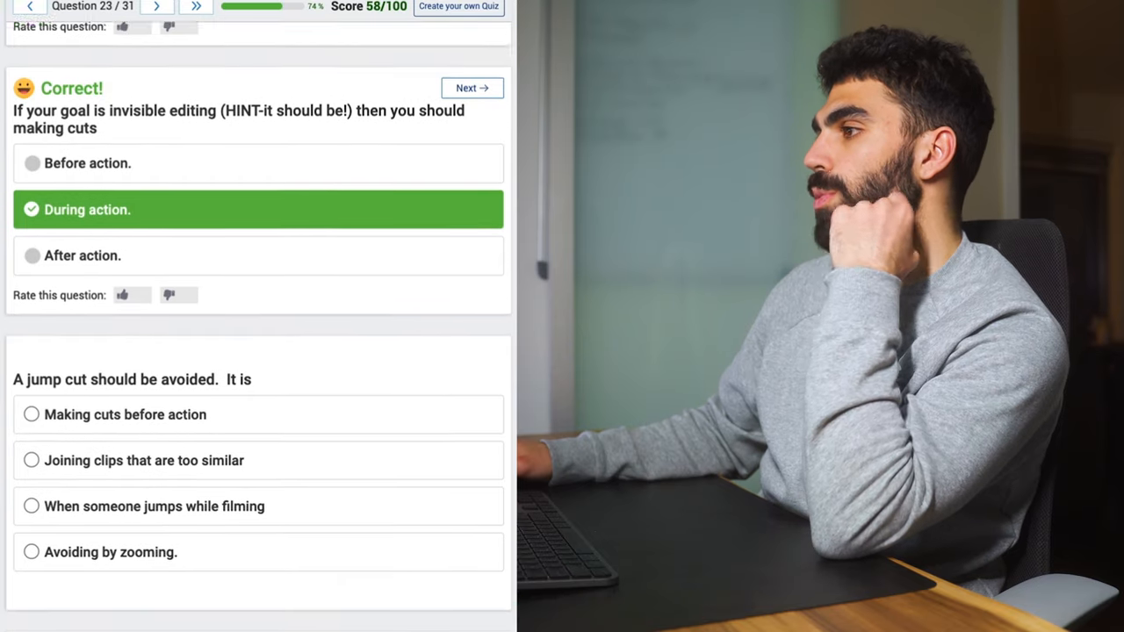
Answer opposing forces with 'Having things move from 2 different directions to create tension', reaching 71/100.
{"action": "scroll", "scroll_direction": "up", "scroll_amount": 3}
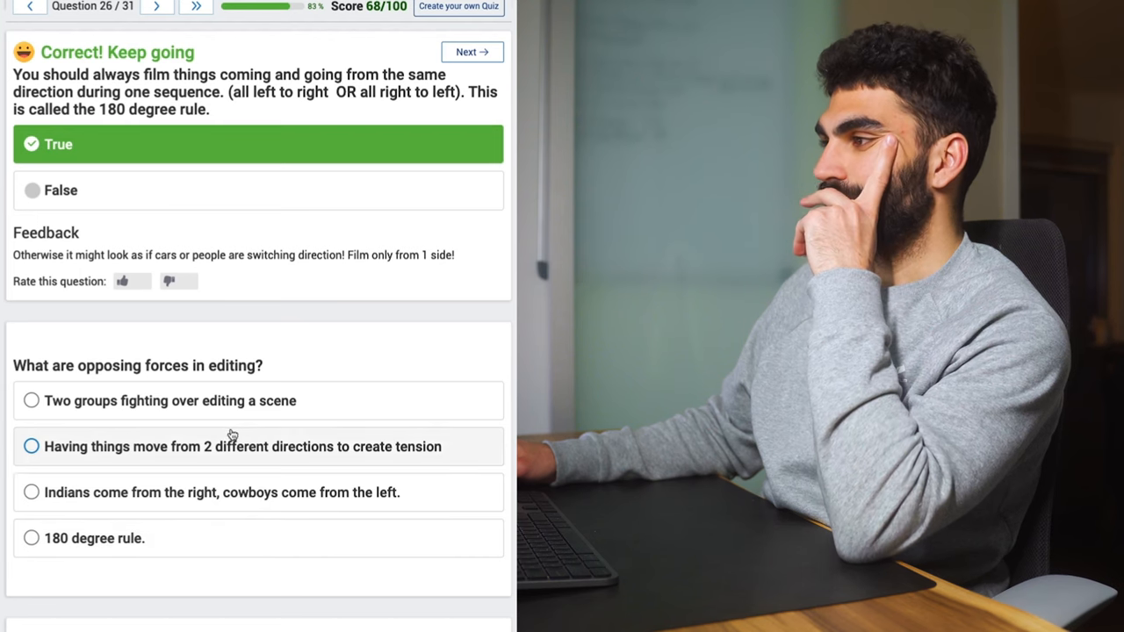
{"action": "scroll", "scroll_direction": "down", "scroll_amount": 3}
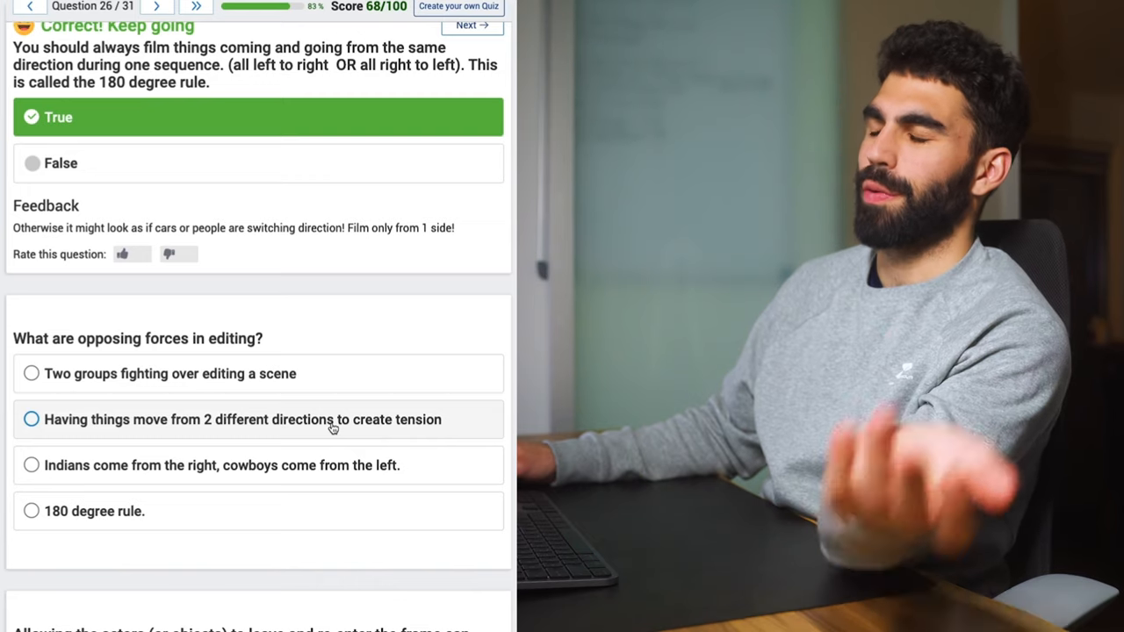
{"action": "left_click", "coordinate": [243, 418]}
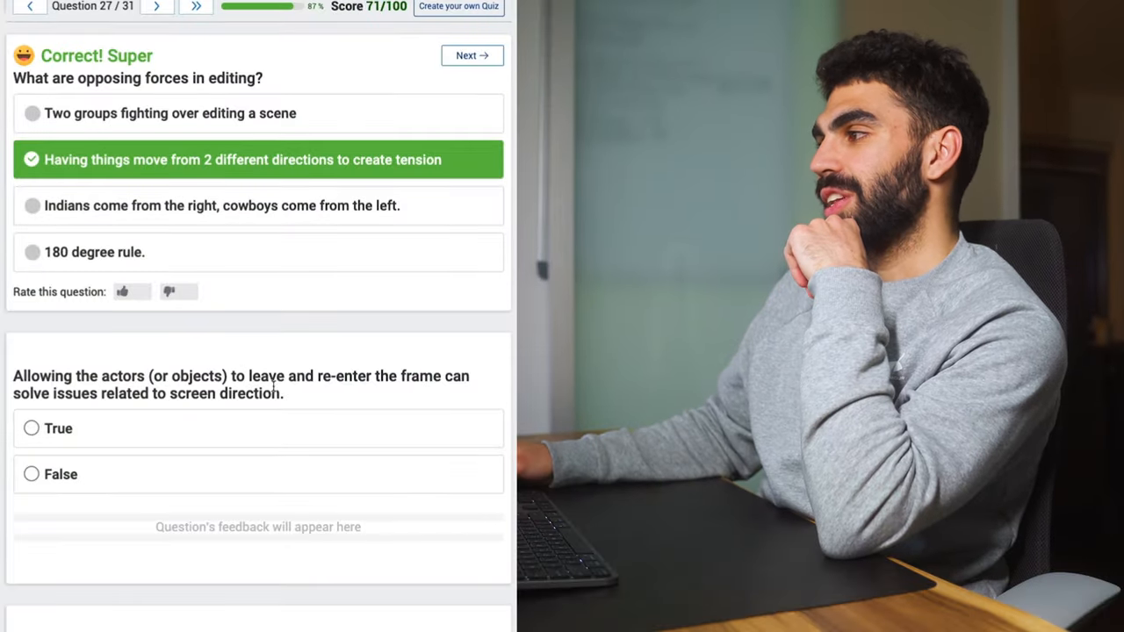
{"action": "scroll", "scroll_direction": "up", "scroll_amount": 3}
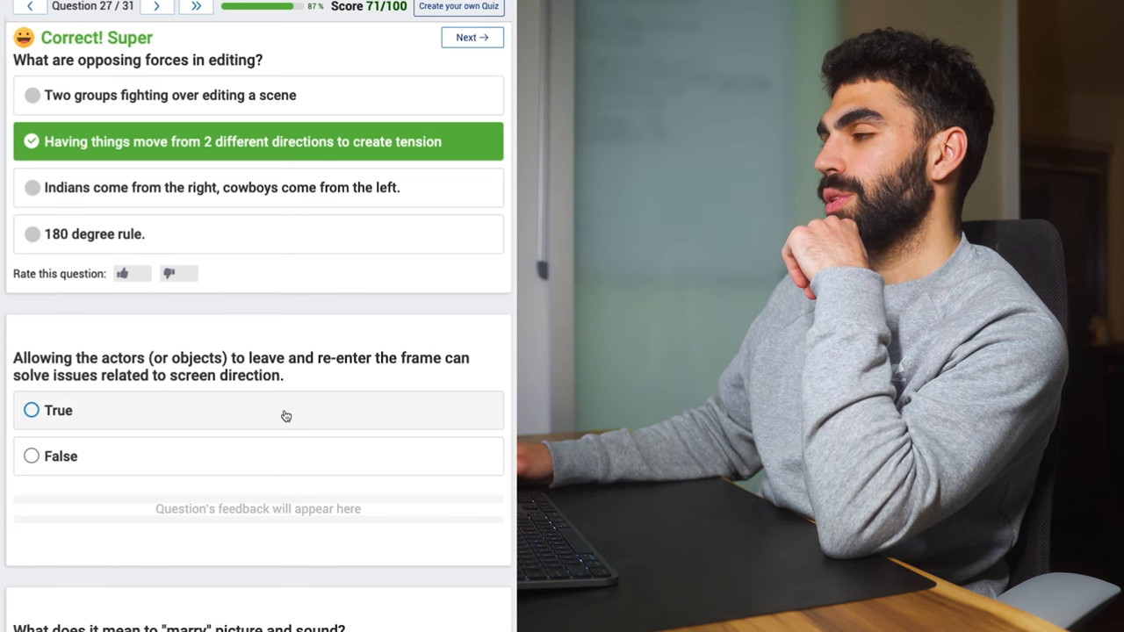
Answer the leave-and-re-enter question, True for bad editing ruins movies, and Maybe for good editing saves them.
{"action": "left_click", "coordinate": [58, 411]}
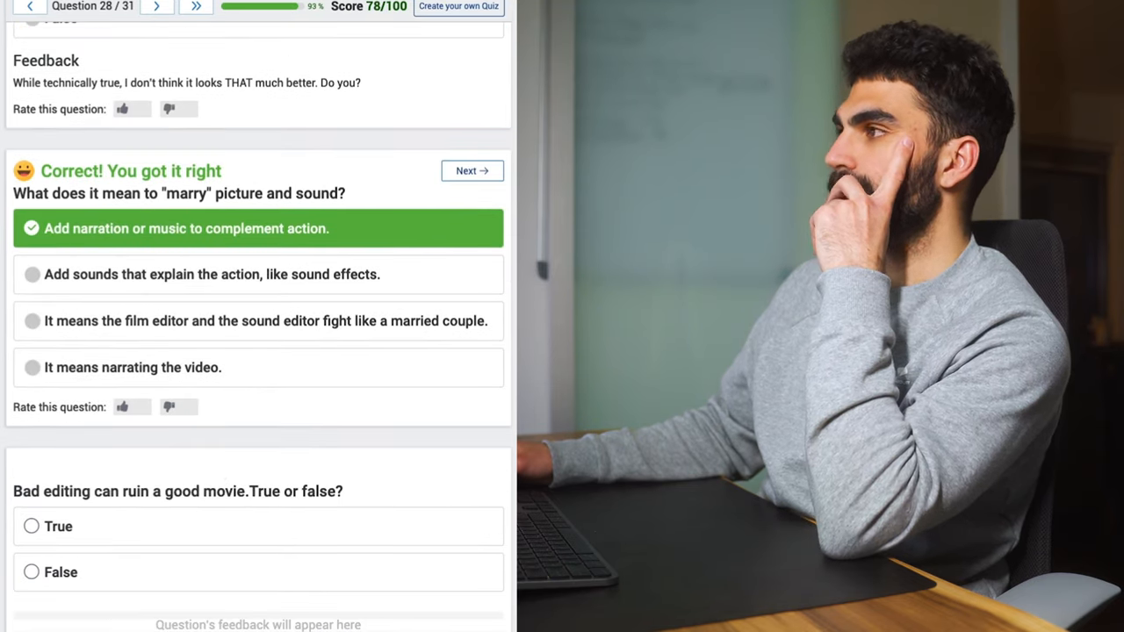
{"action": "scroll", "scroll_direction": "up", "scroll_amount": 3}
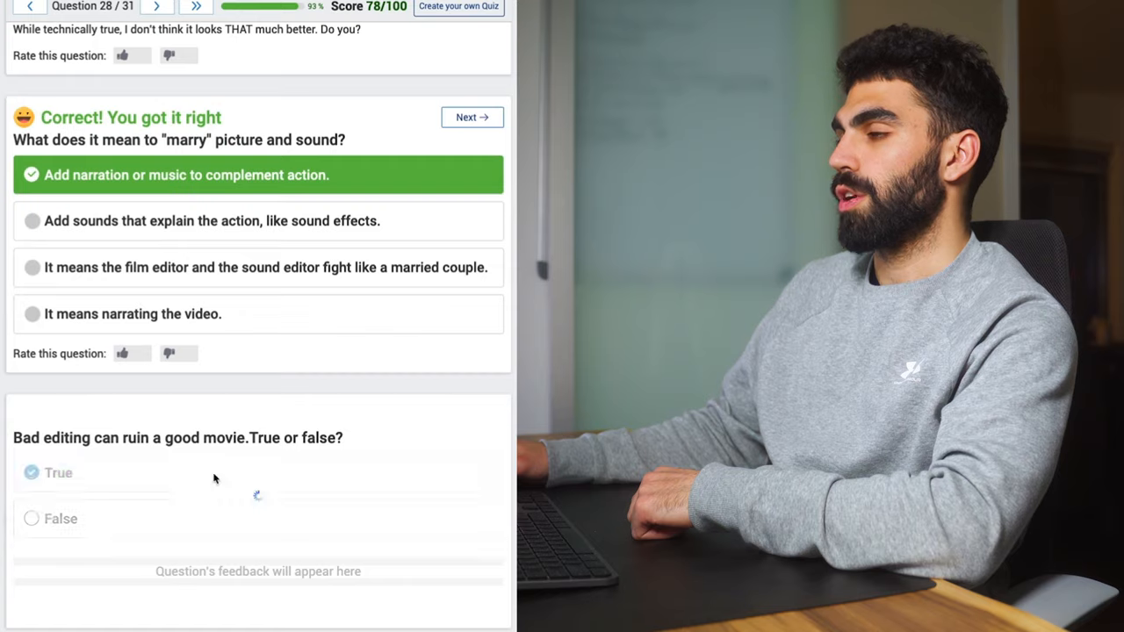
{"action": "left_click", "coordinate": [58, 472]}
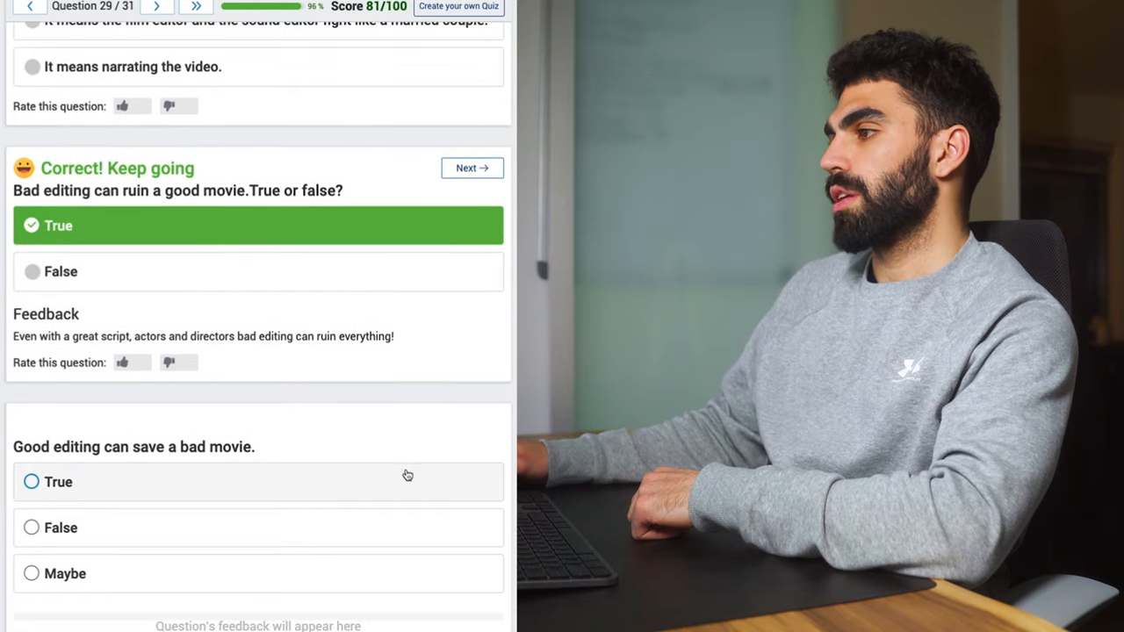
{"action": "left_click", "coordinate": [65, 573]}
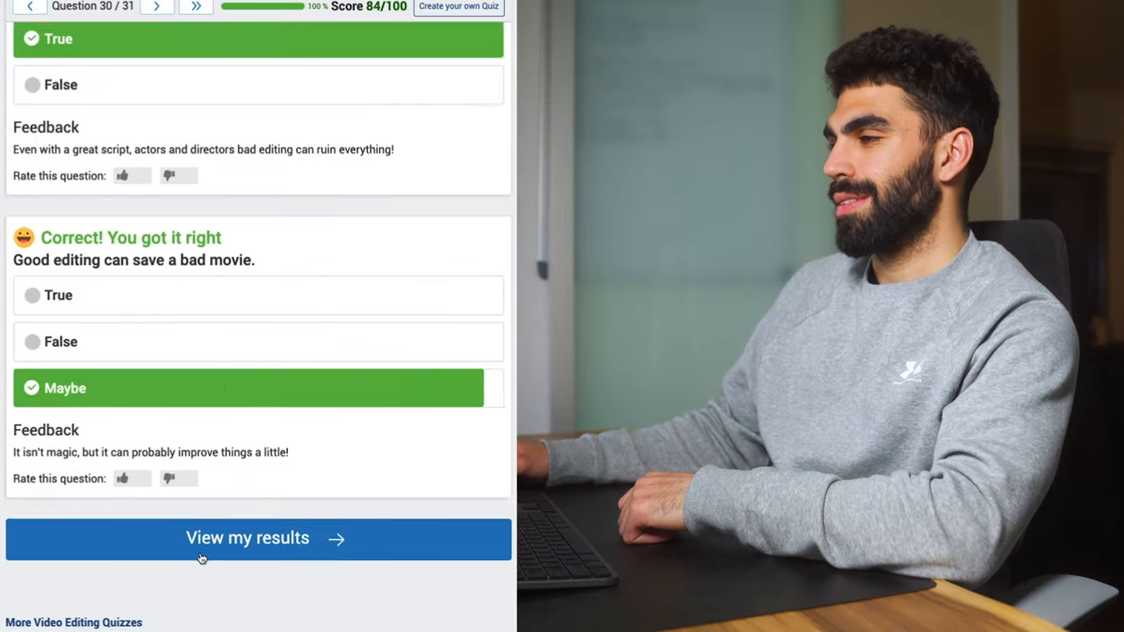
View the results, showing the Certificate of Achievement with a final score of 84/100.
{"action": "scroll", "scroll_direction": "down", "scroll_amount": 3}
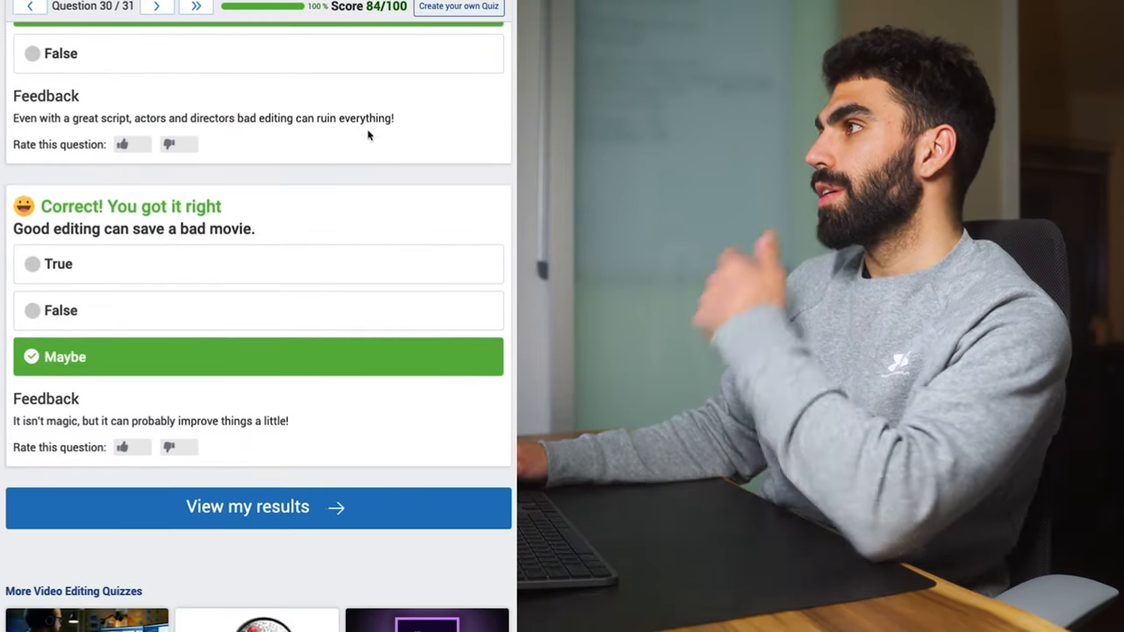
{"action": "left_click", "coordinate": [248, 506]}
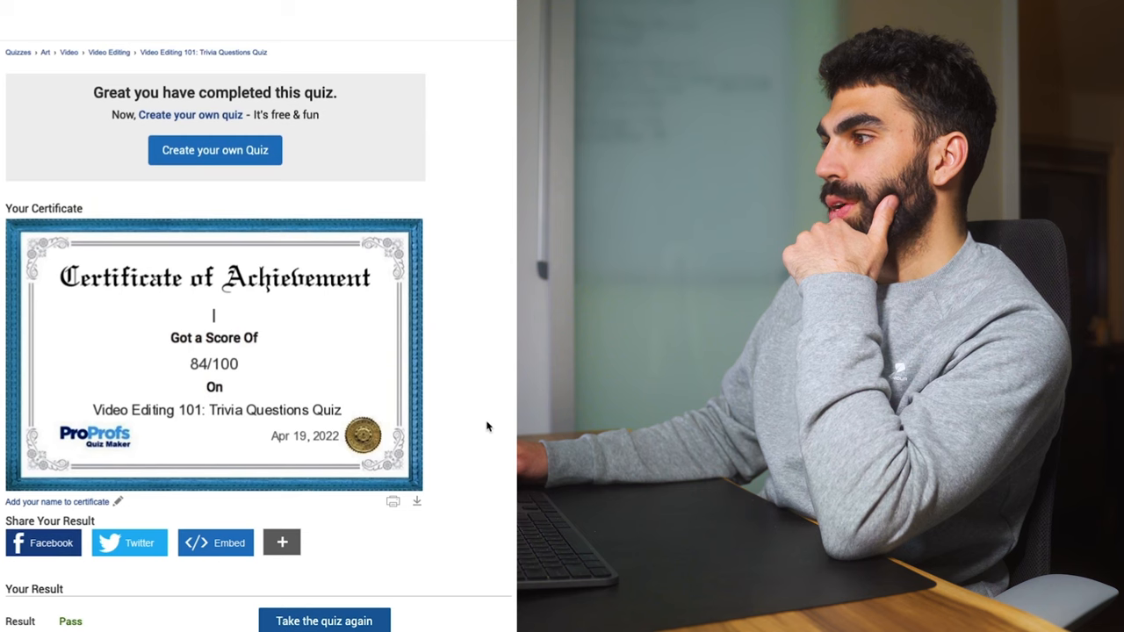